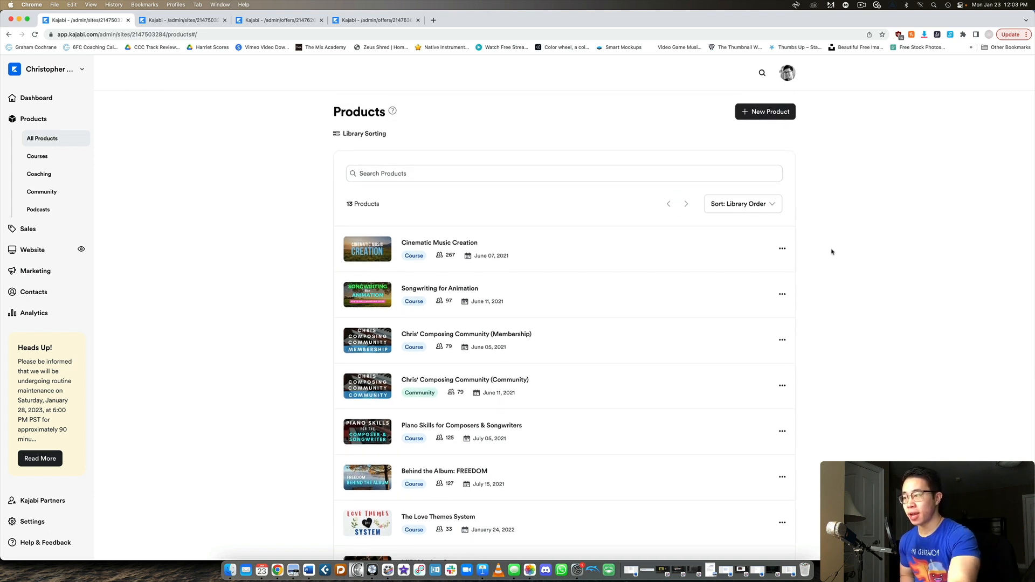
# Step: Explore the new-product dialog, previewing the Community and Coaching types and choosing Course
pyautogui.scroll(-3)
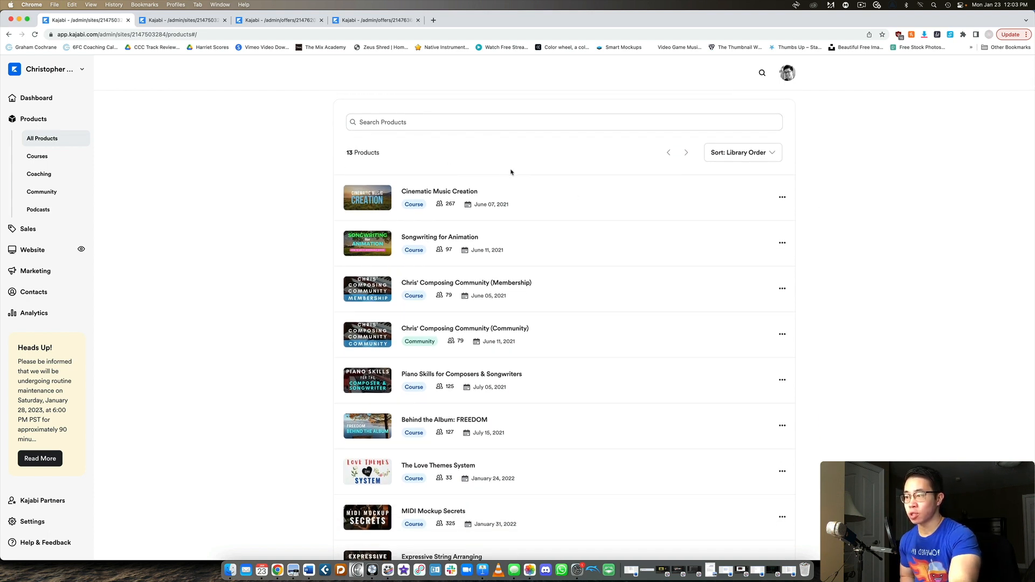
pyautogui.scroll(-3)
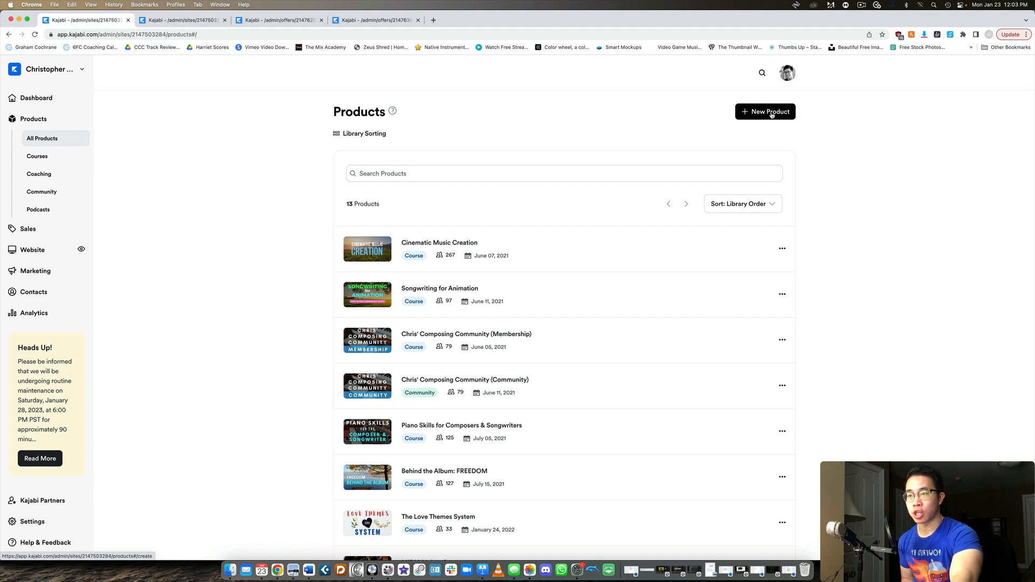
pyautogui.click(764, 111)
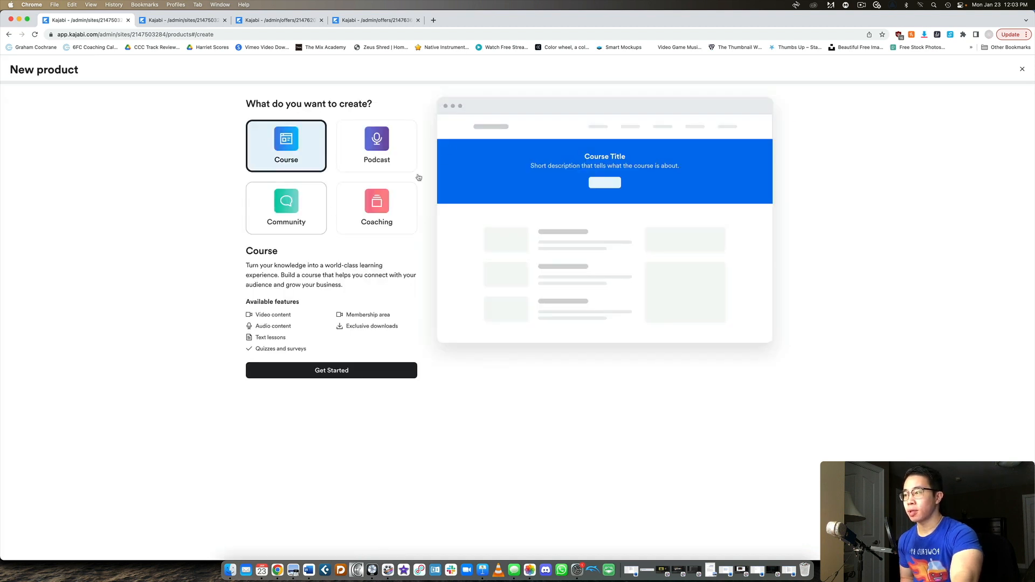
pyautogui.moveTo(320, 192)
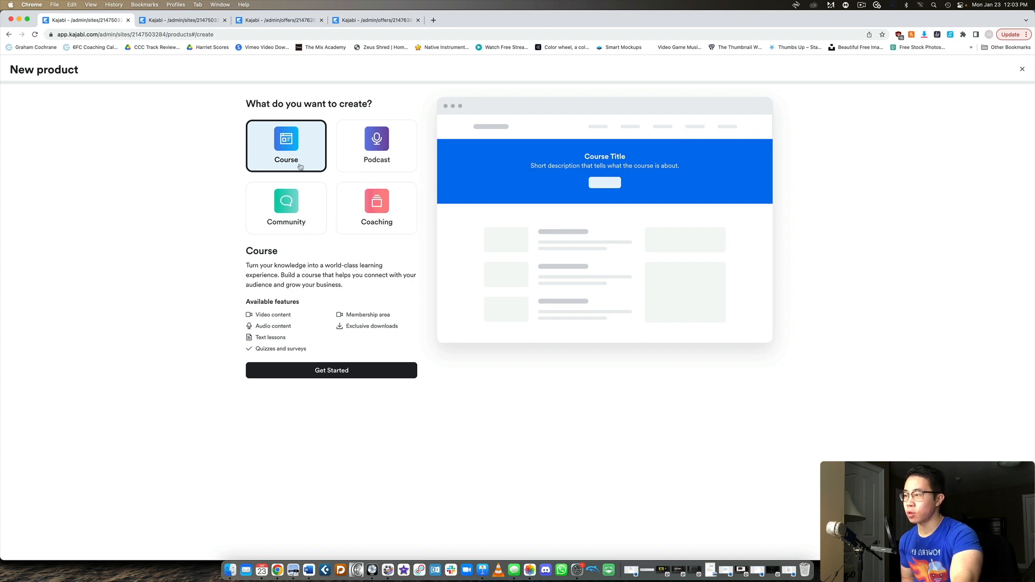
pyautogui.click(286, 208)
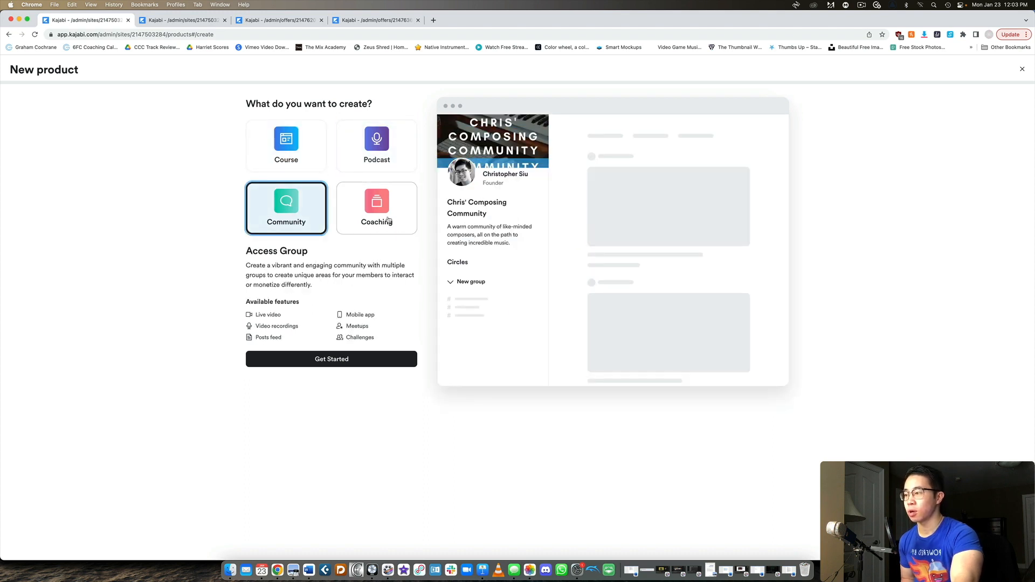
pyautogui.click(377, 207)
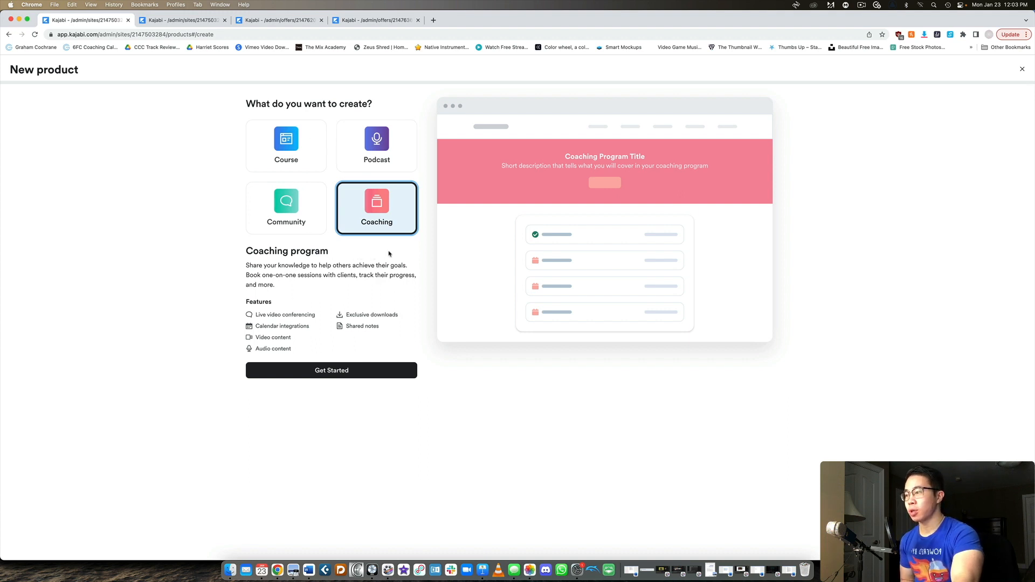
pyautogui.click(286, 145)
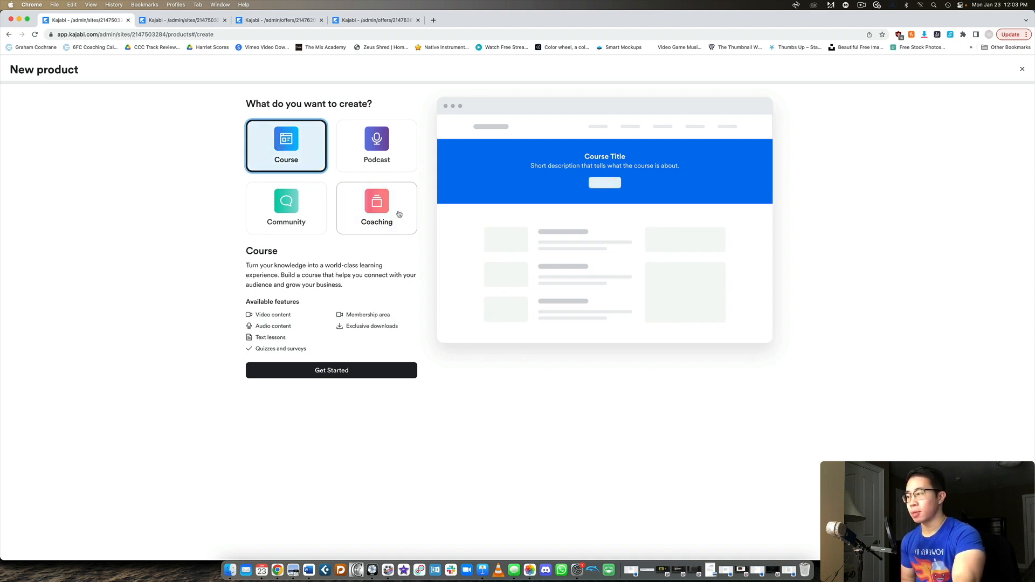
pyautogui.click(330, 370)
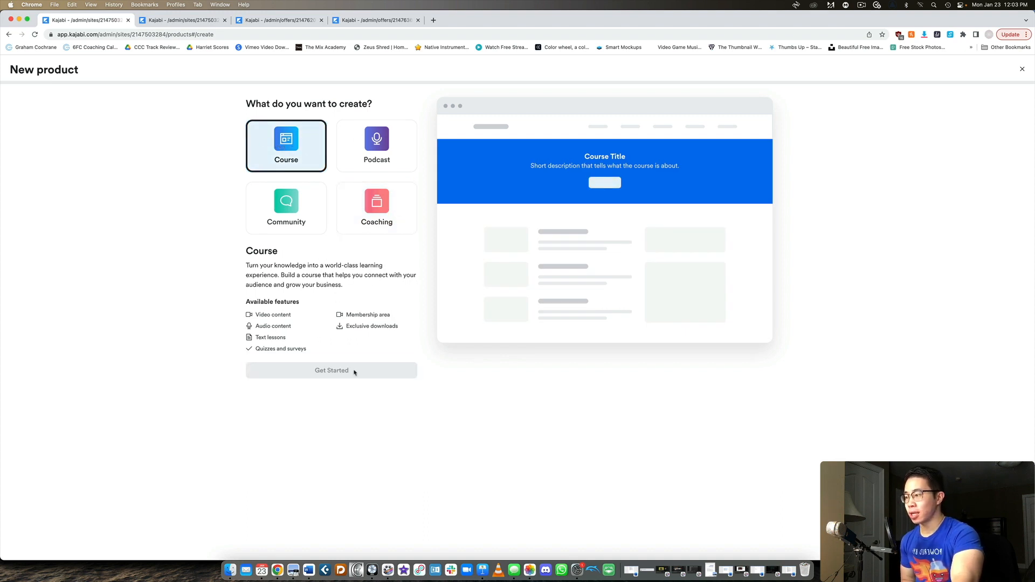
pyautogui.click(331, 370)
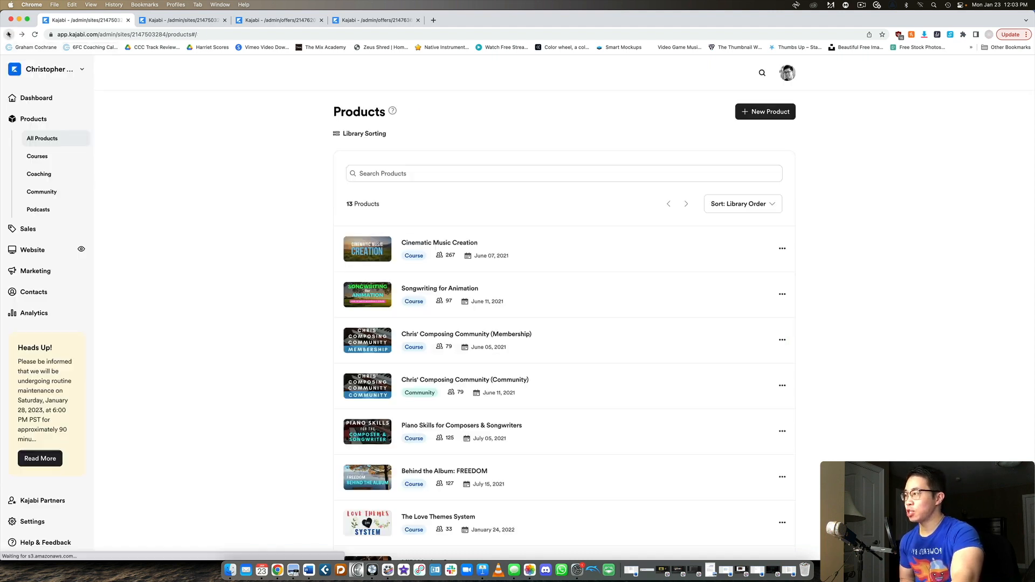
# Step: Open the Chris' Composing Community (Membership) product from the products list
pyautogui.scroll(-3)
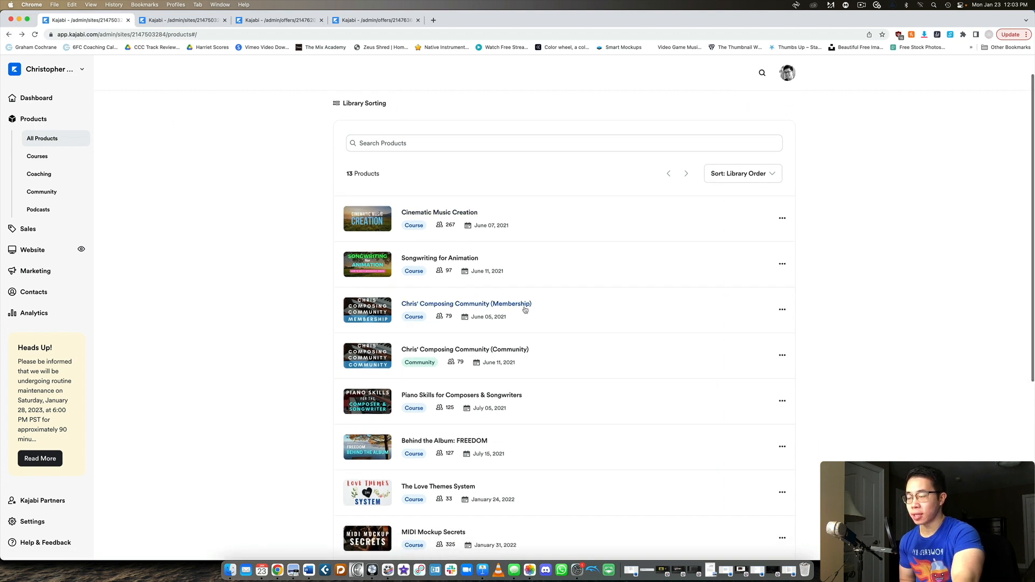
pyautogui.click(466, 304)
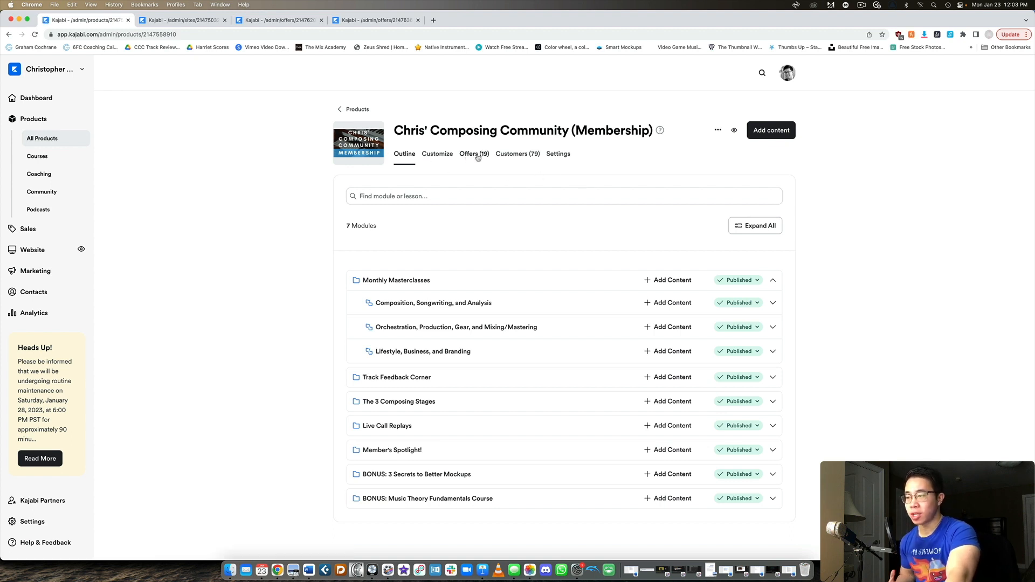
pyautogui.moveTo(526, 156)
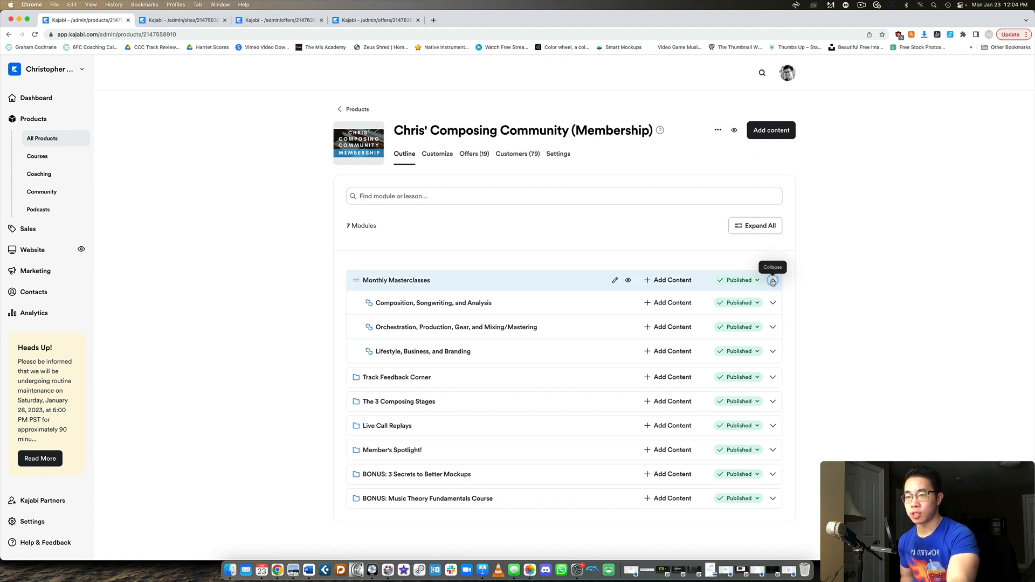
# Step: Collapse the Monthly Masterclasses module so only the seven top-level modules are listed
pyautogui.click(772, 280)
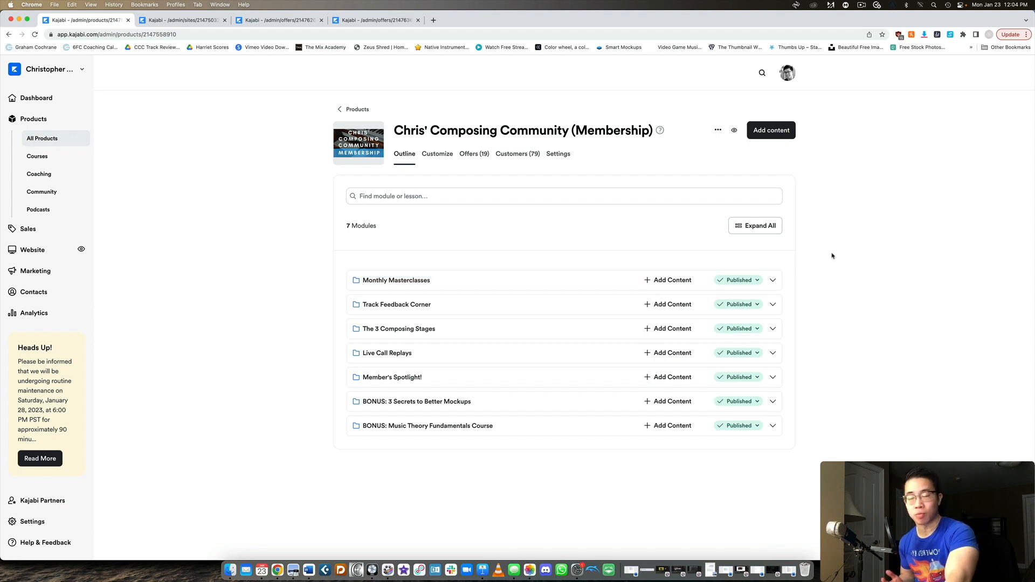
pyautogui.moveTo(396, 280)
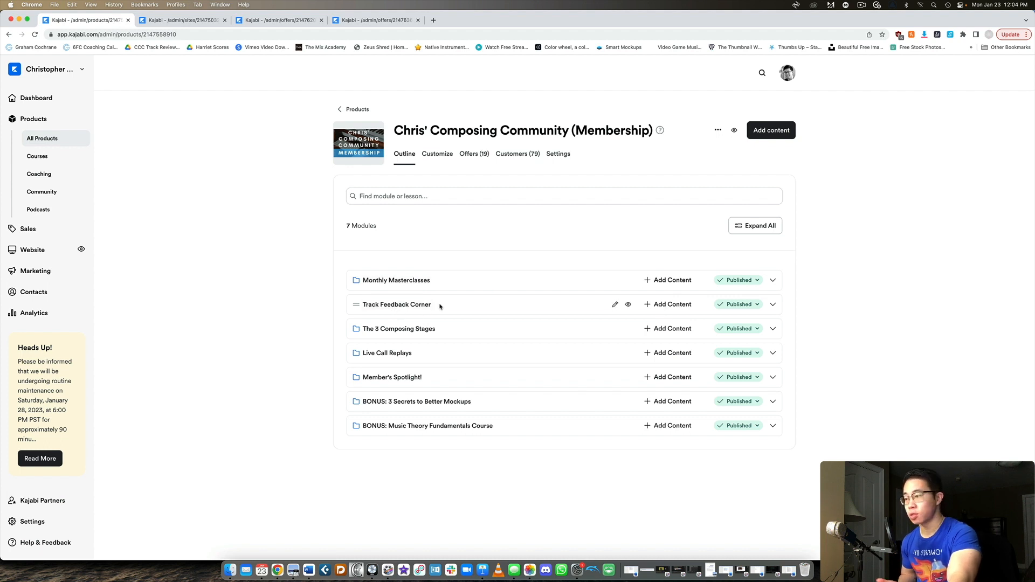
pyautogui.moveTo(410, 334)
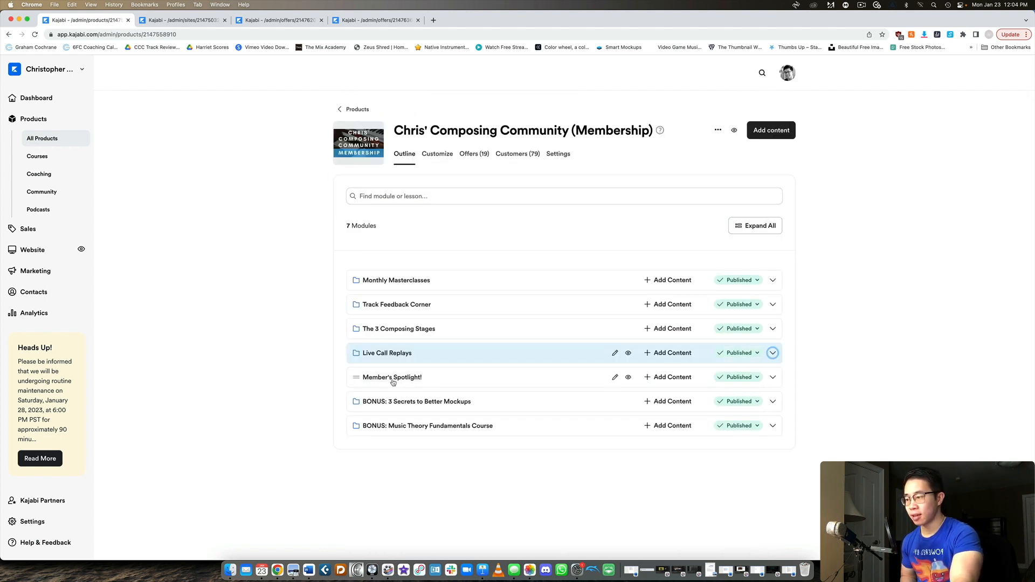
pyautogui.moveTo(479, 377)
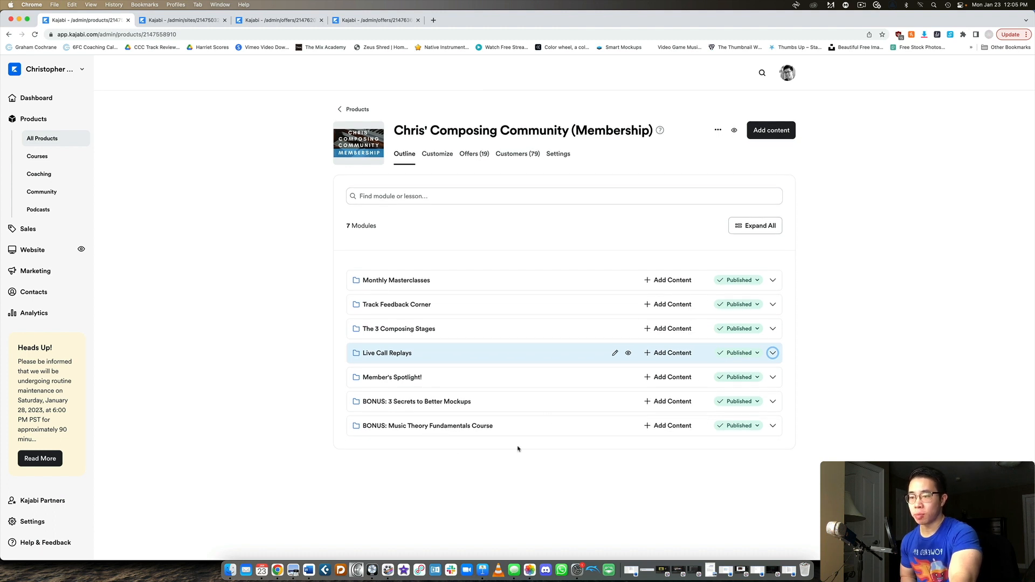
pyautogui.moveTo(465, 173)
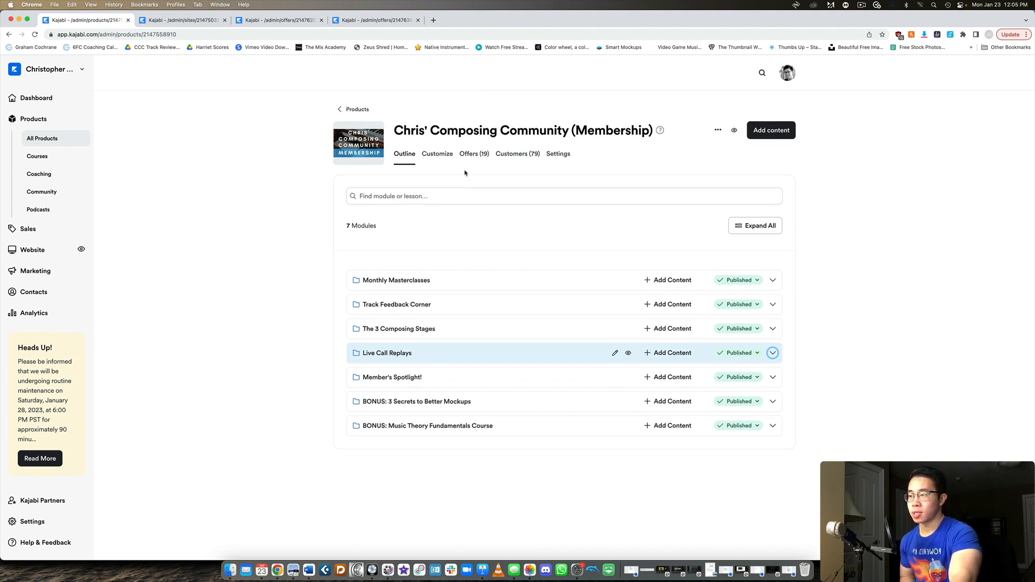
pyautogui.click(436, 154)
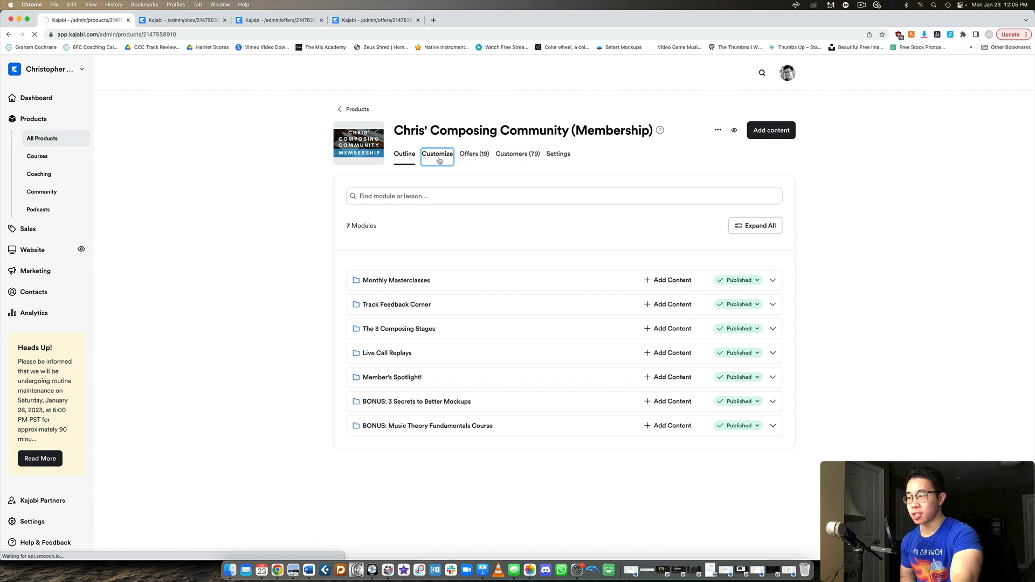
# Step: Show the membership's Customize page with its active Membership Product template
pyautogui.click(438, 154)
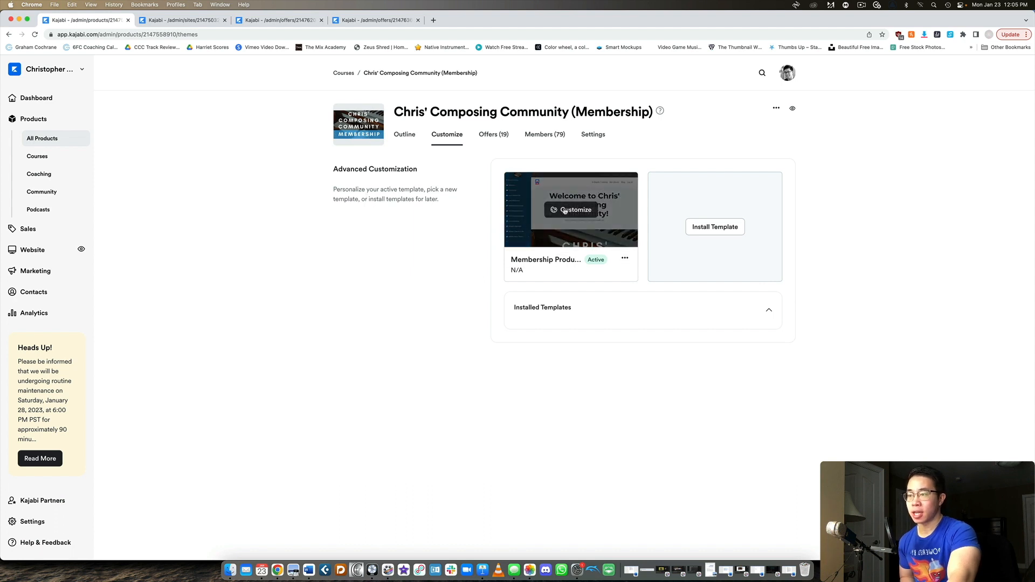
pyautogui.moveTo(575, 210)
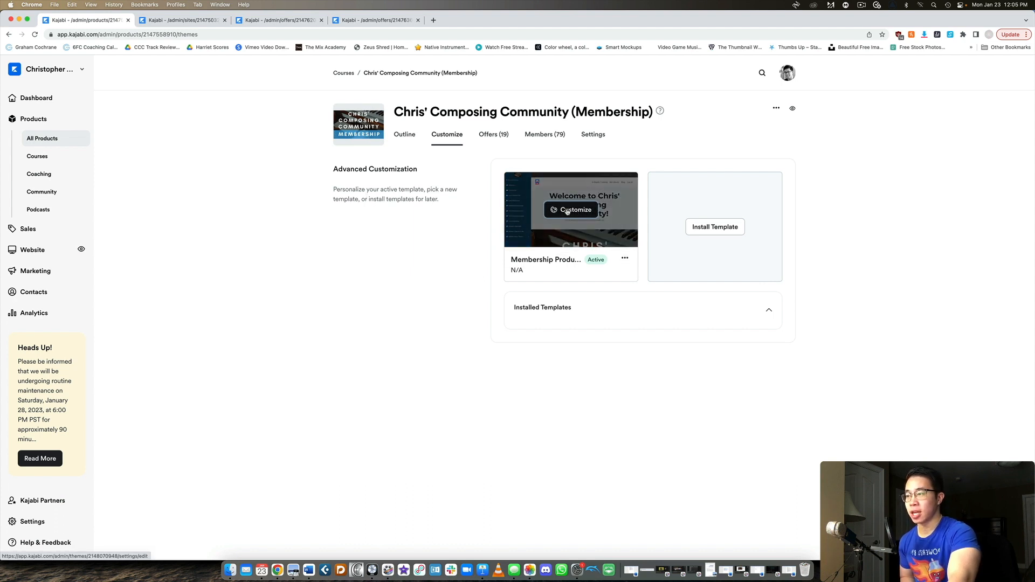
# Step: Edit the active template, previewing the Welcome to Chris' Composing Community member page
pyautogui.click(575, 210)
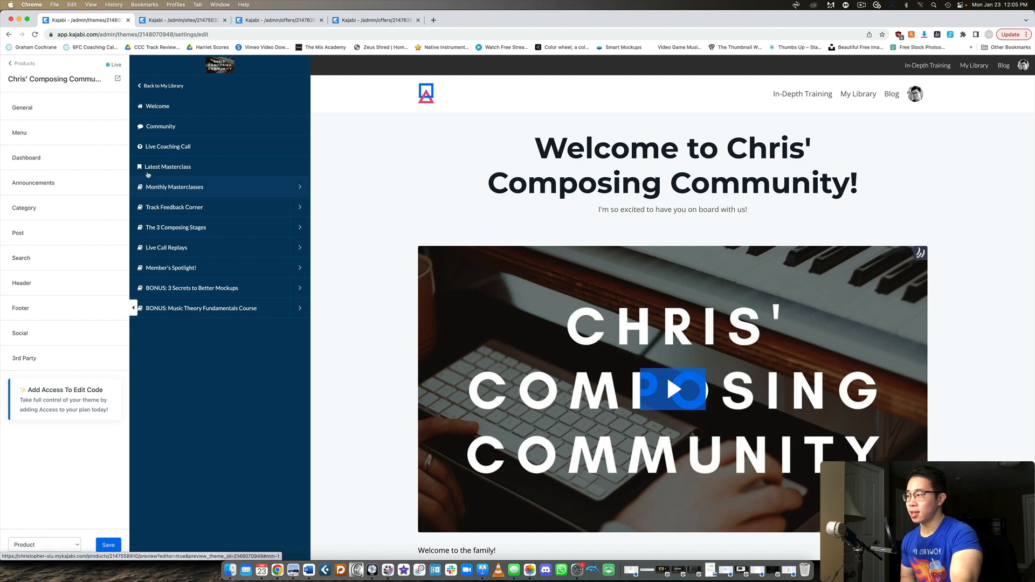
pyautogui.click(19, 132)
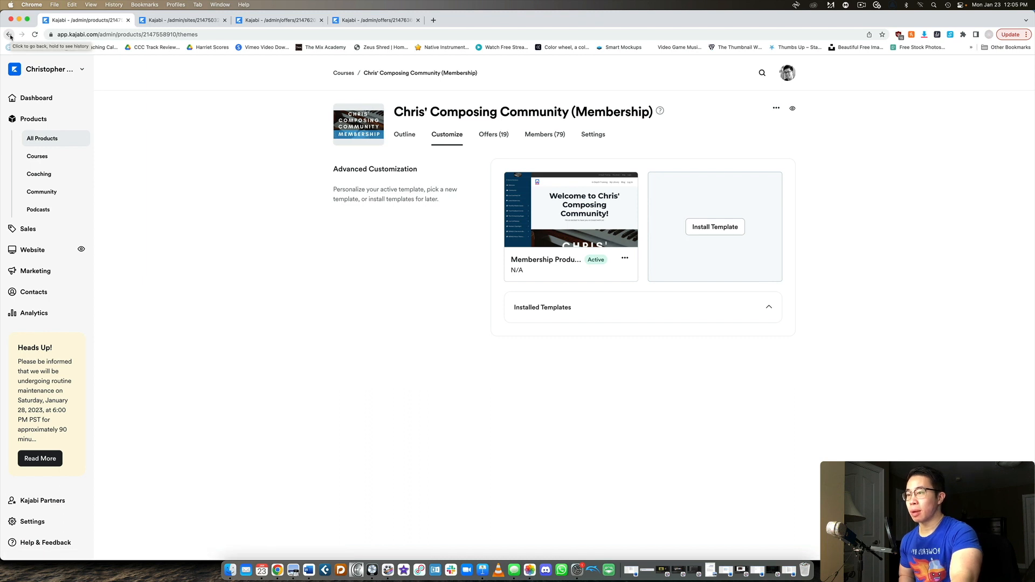
# Step: Go back from the template editor to the All Products list
pyautogui.click(10, 35)
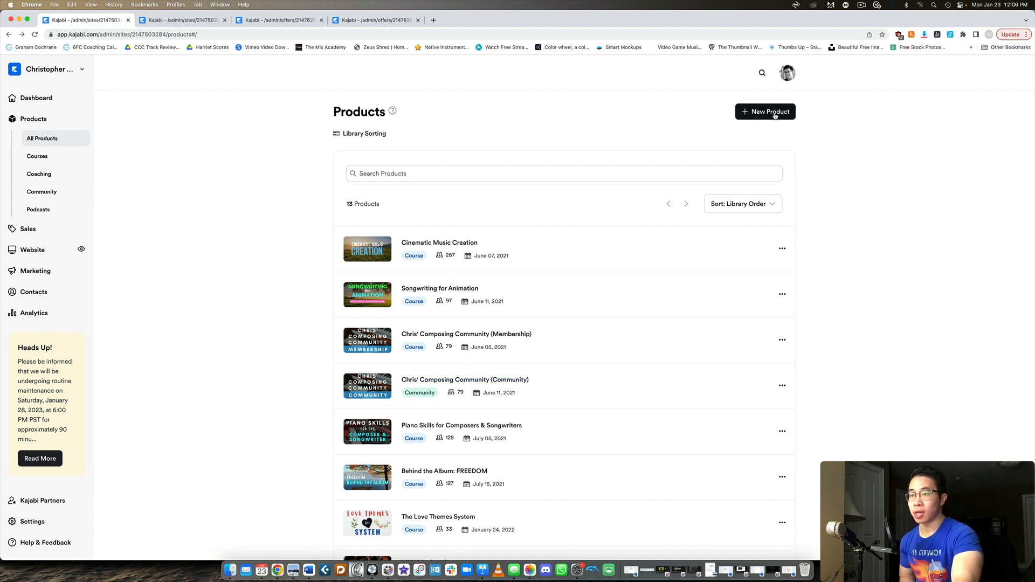
pyautogui.click(765, 112)
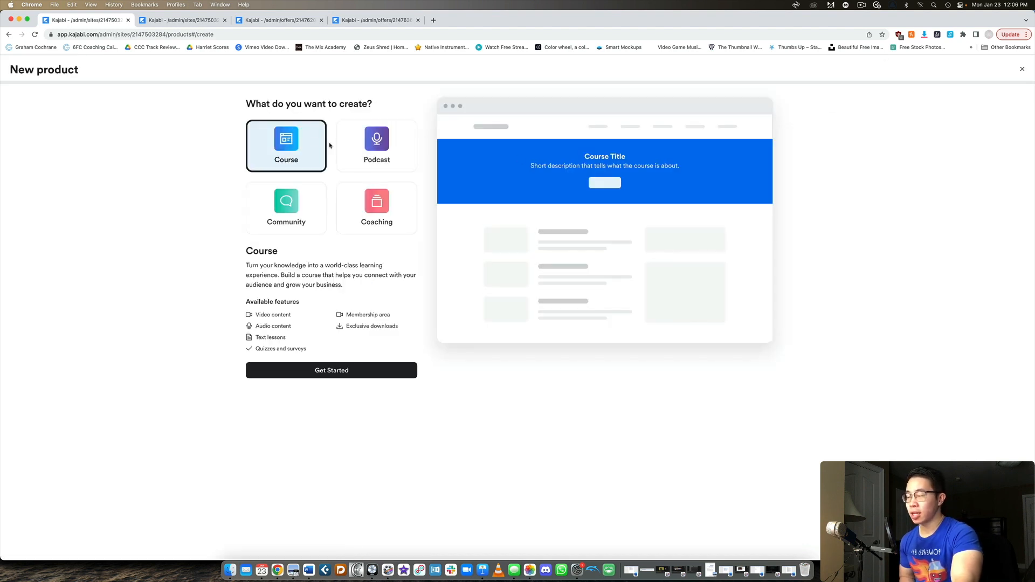
pyautogui.click(286, 208)
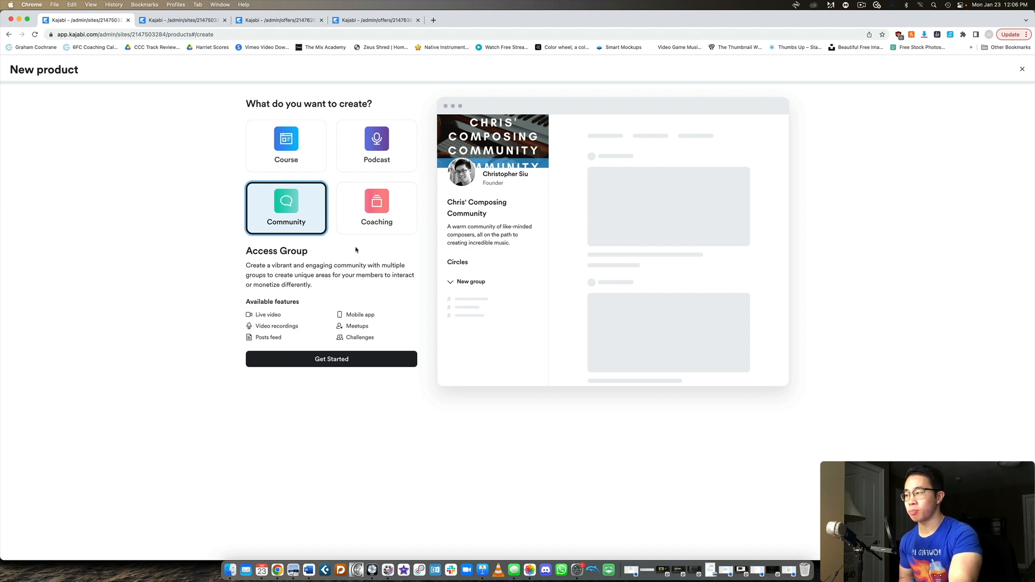
pyautogui.moveTo(361, 258)
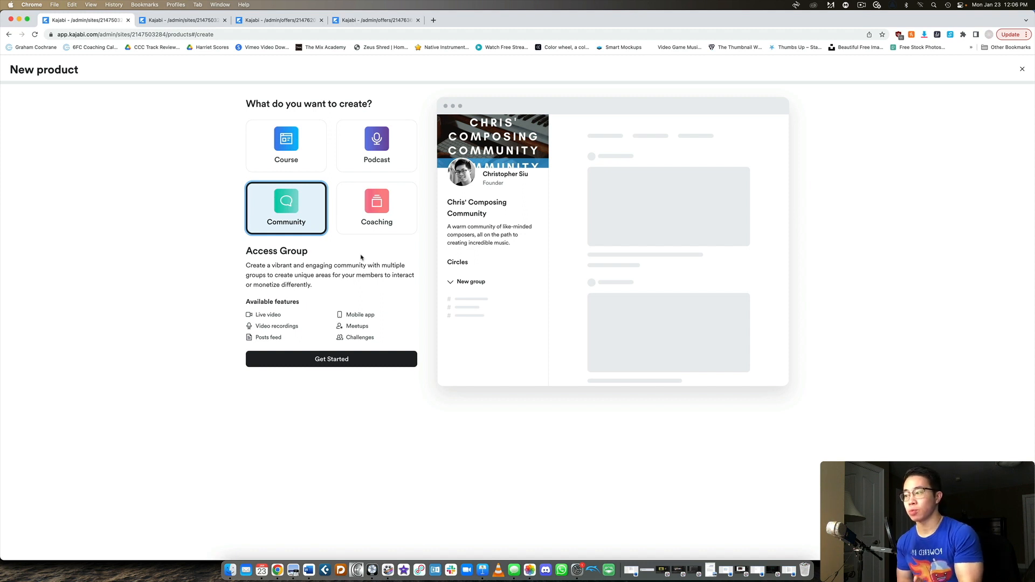
pyautogui.moveTo(309, 294)
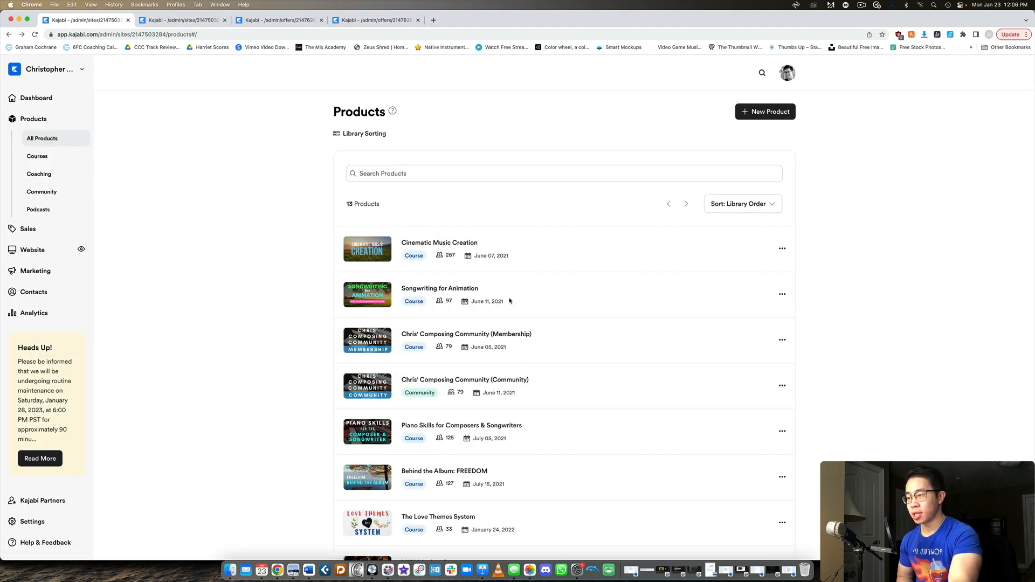
pyautogui.moveTo(465, 379)
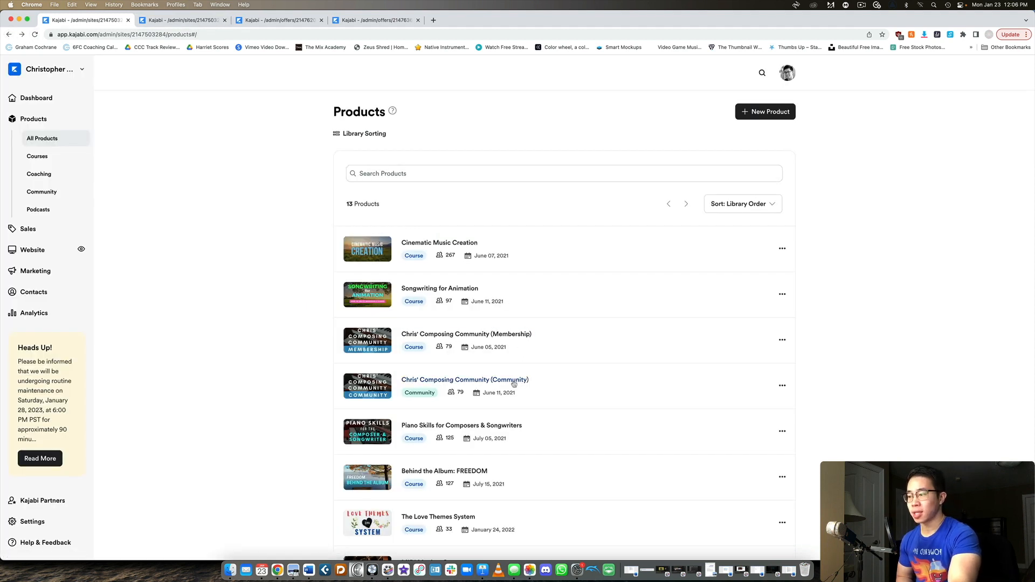
pyautogui.moveTo(535, 382)
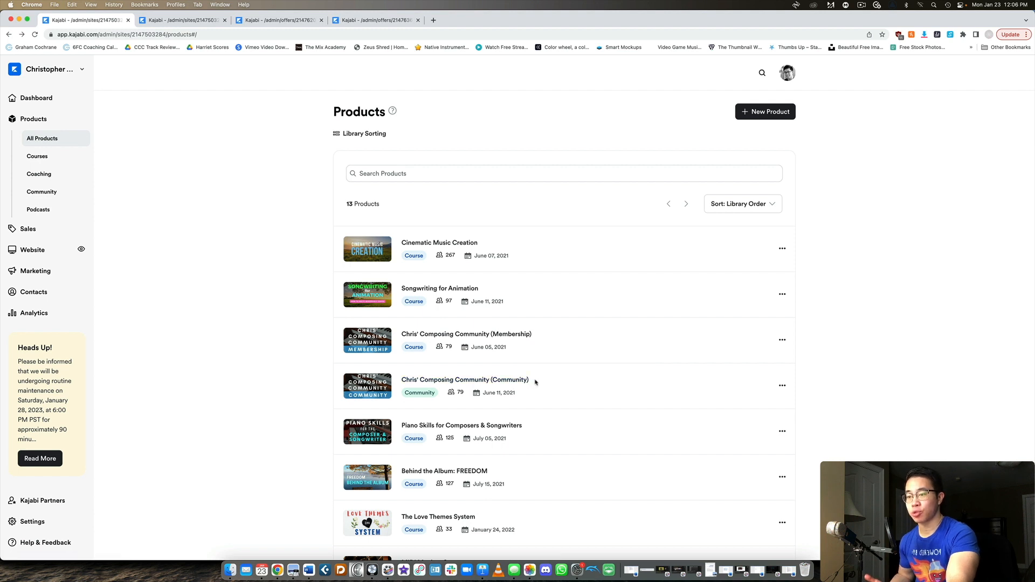
# Step: Bring up the Chris' Composing Community (Community) product via its browser tab
pyautogui.click(183, 20)
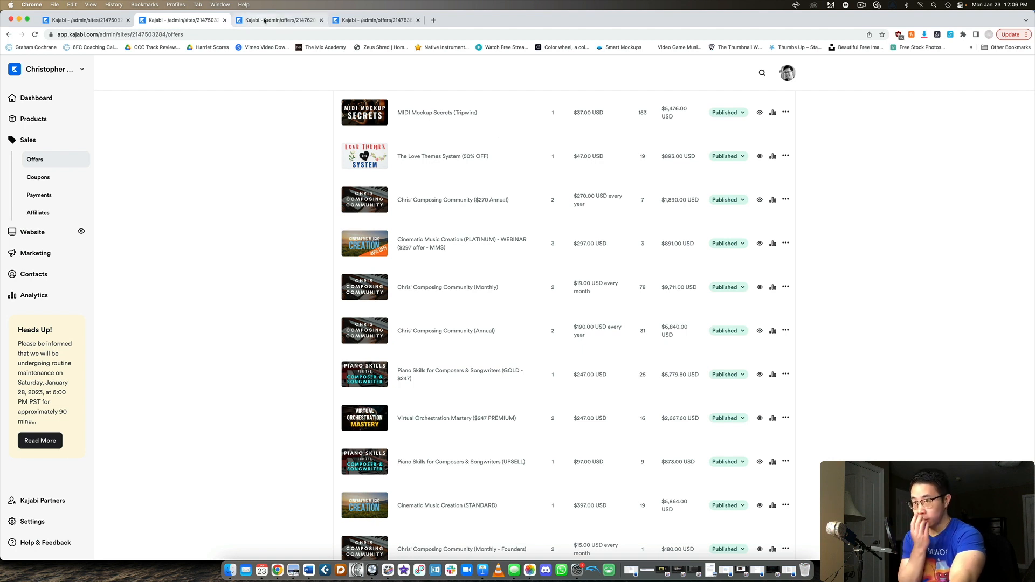
pyautogui.moveTo(699, 147)
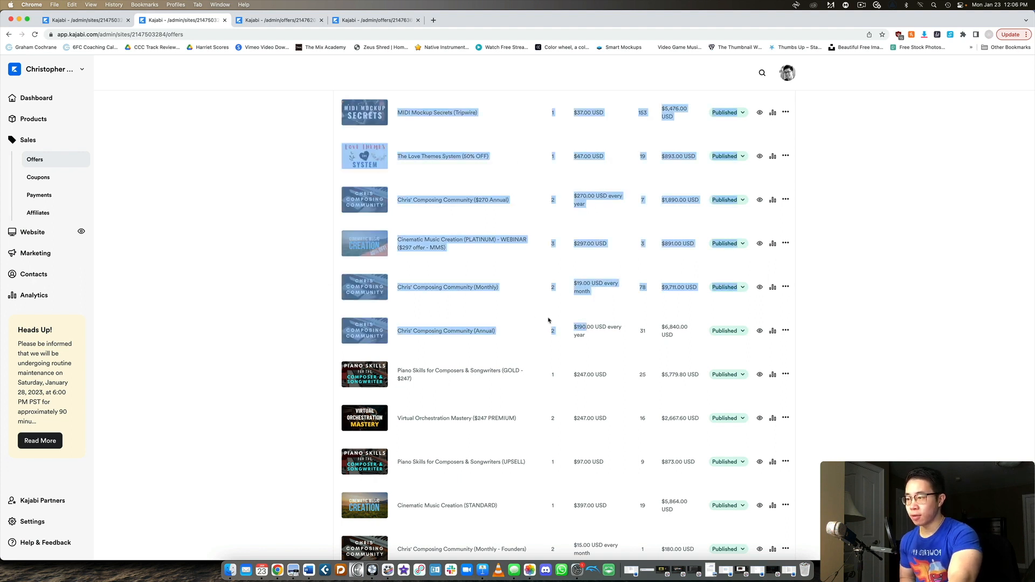
pyautogui.moveTo(447, 287)
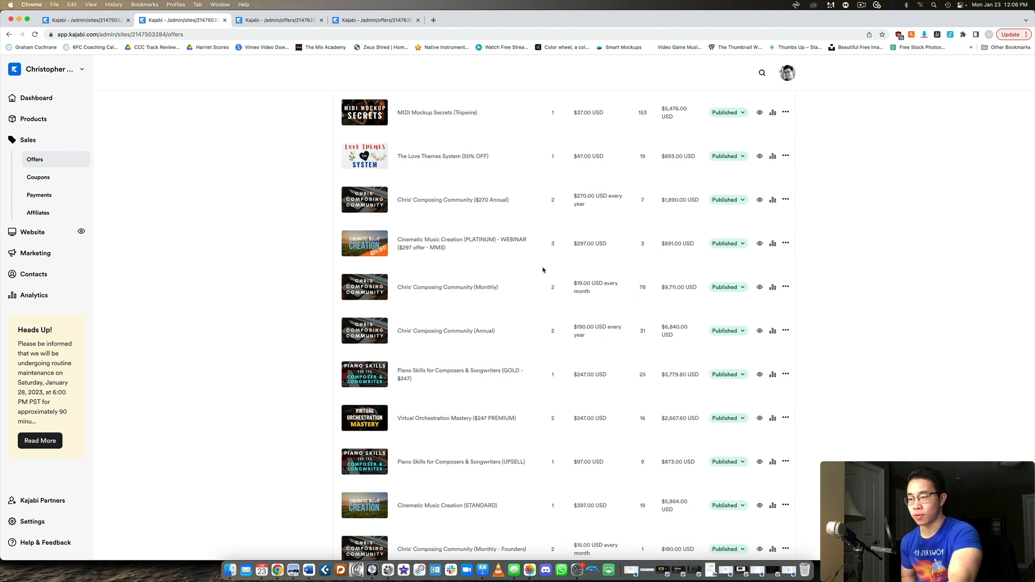
# Step: Show the $19/month Chris' Composing Community (Monthly) offer with its custom thank-you page
pyautogui.click(447, 286)
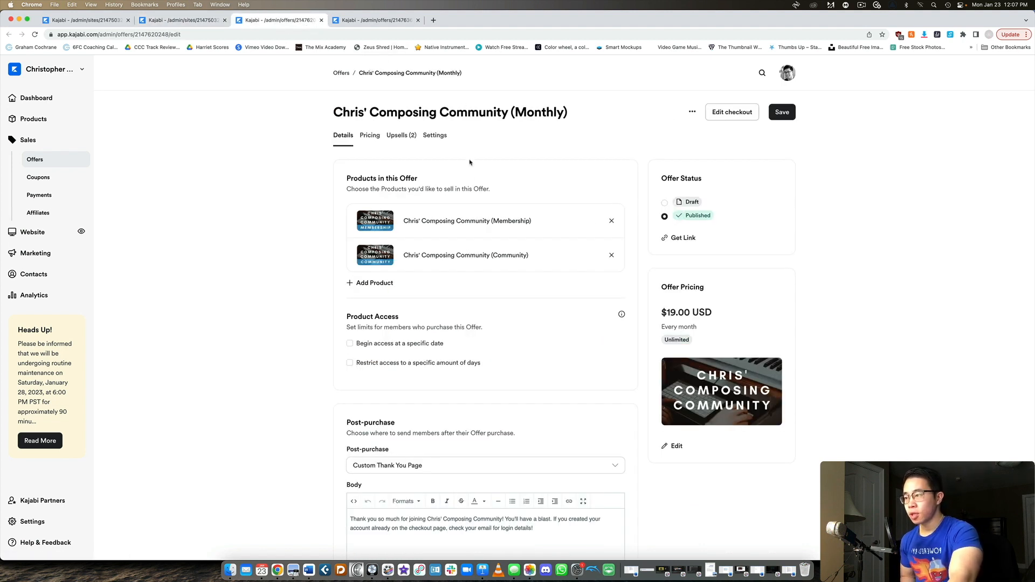
pyautogui.moveTo(426, 229)
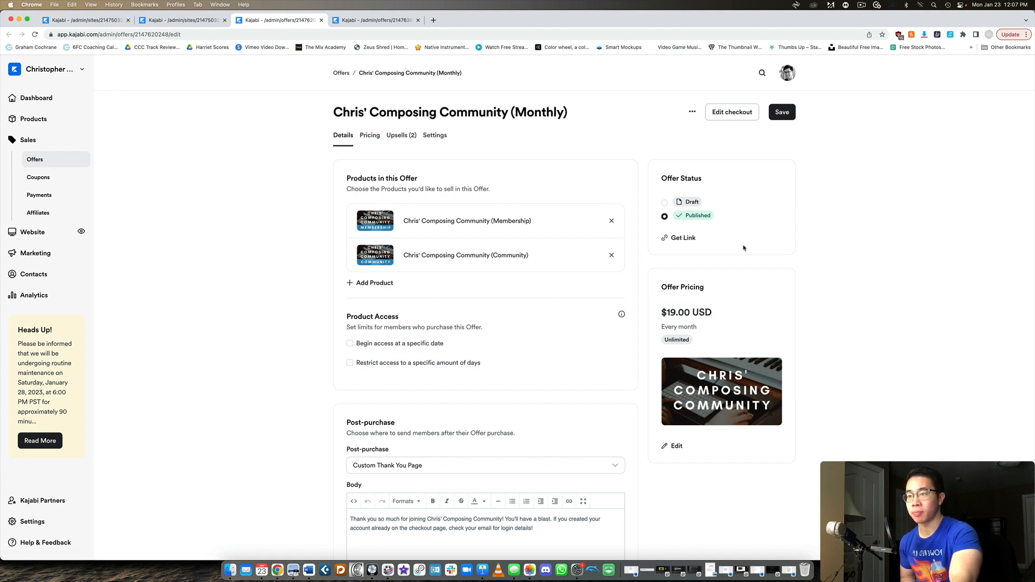
pyautogui.moveTo(446, 232)
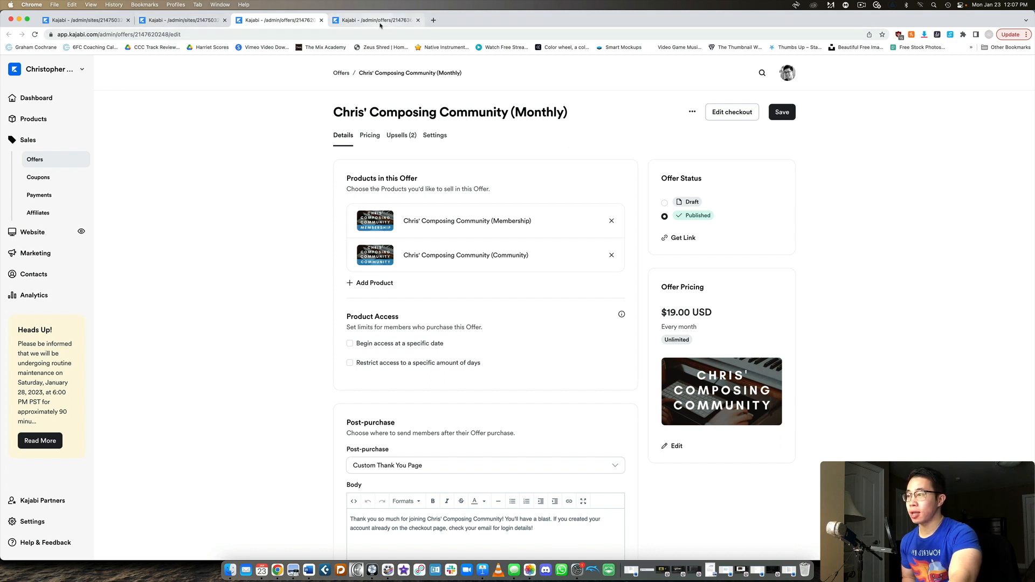
# Step: Review the $190/year Annual offer's bundled products and post-purchase thank-you page
pyautogui.click(376, 20)
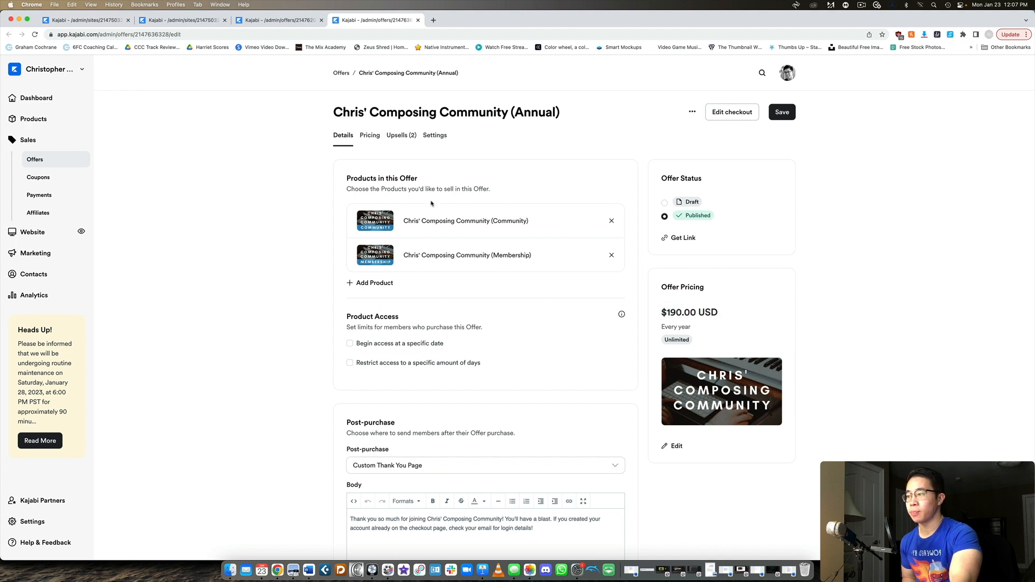
pyautogui.moveTo(463, 258)
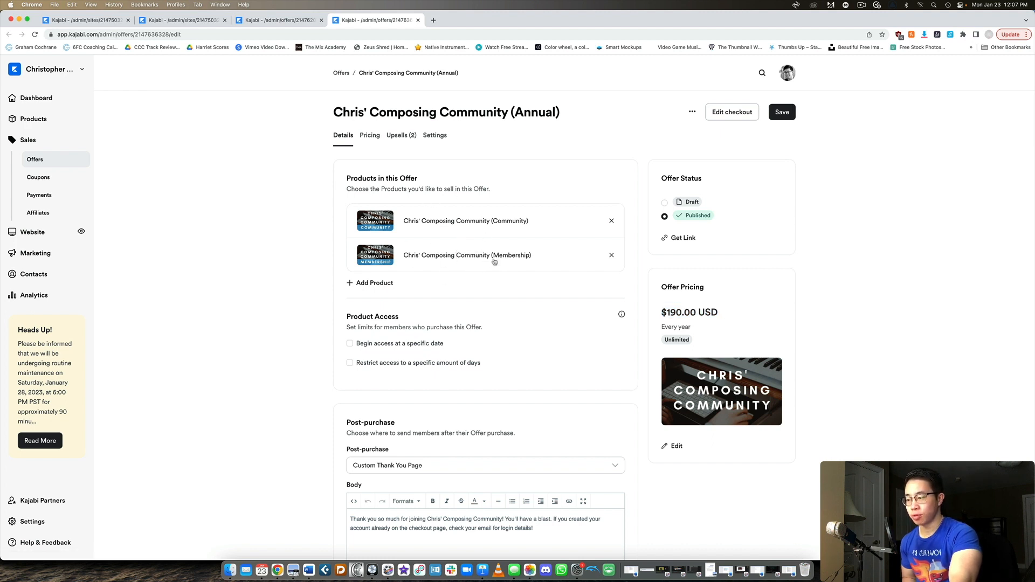
pyautogui.scroll(-3)
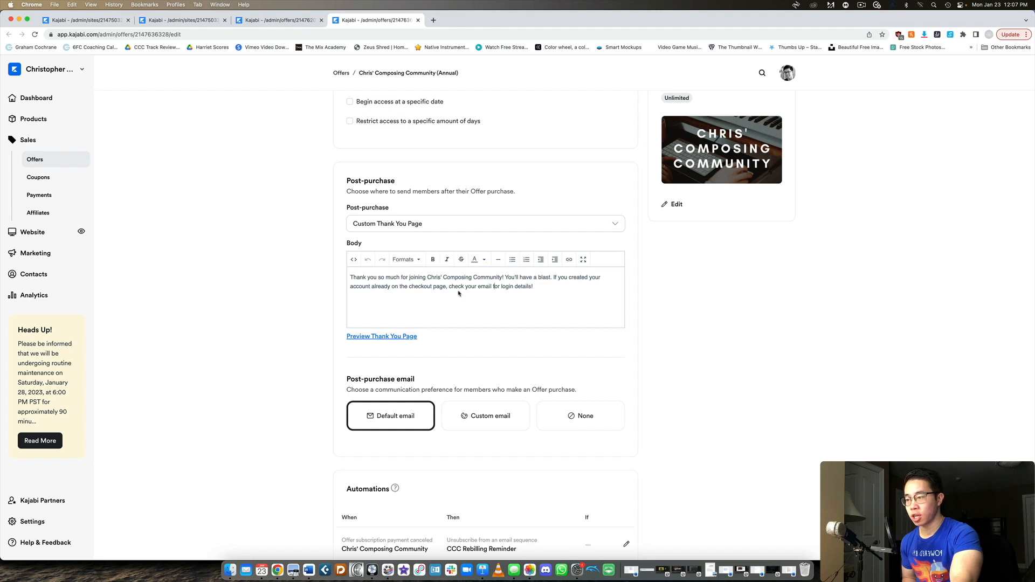
# Step: Scroll to the Annual offer's automations list of eight rules, including the PURCHASED CCC tag
pyautogui.scroll(-3)
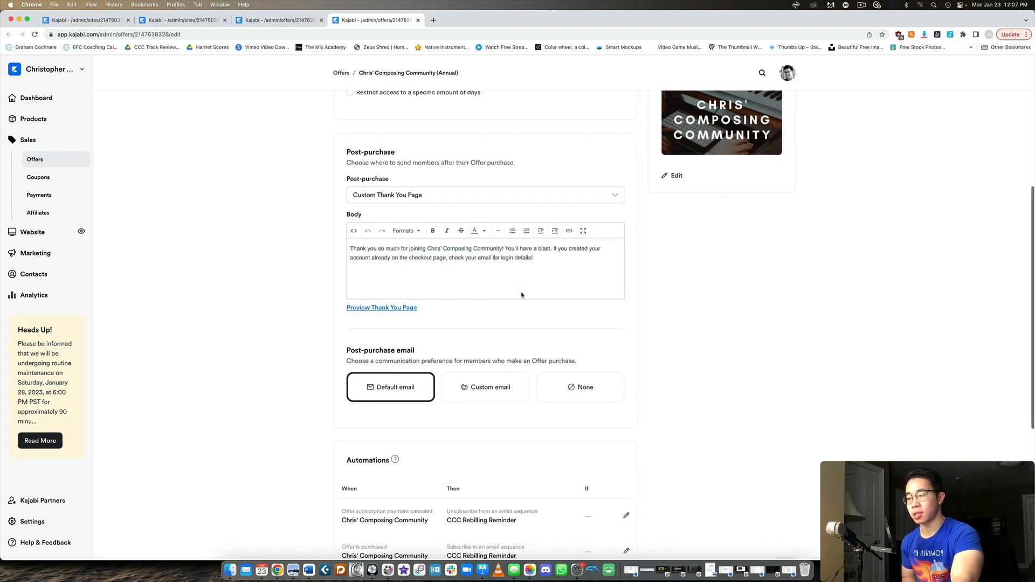
pyautogui.scroll(-3)
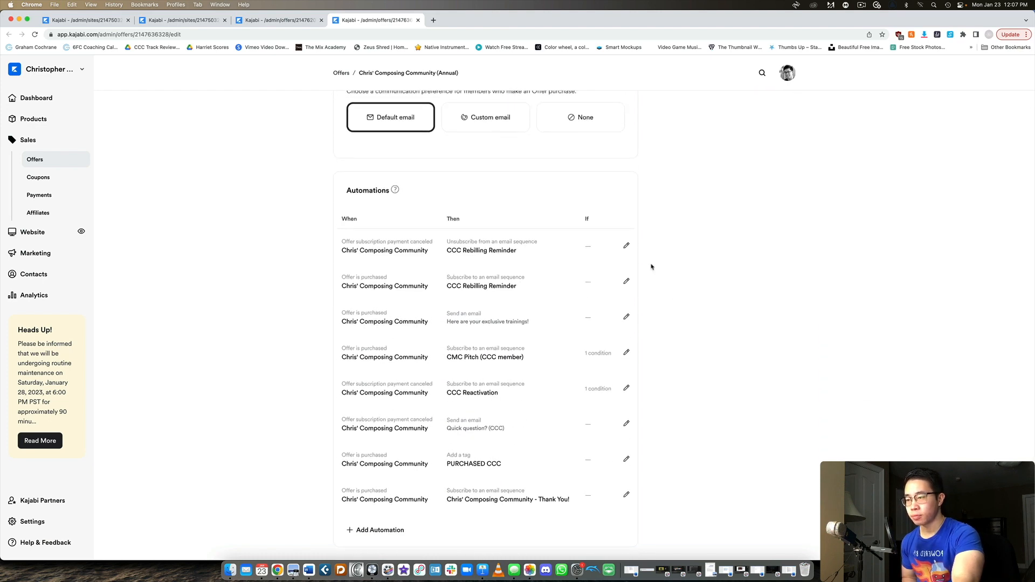
pyautogui.scroll(-3)
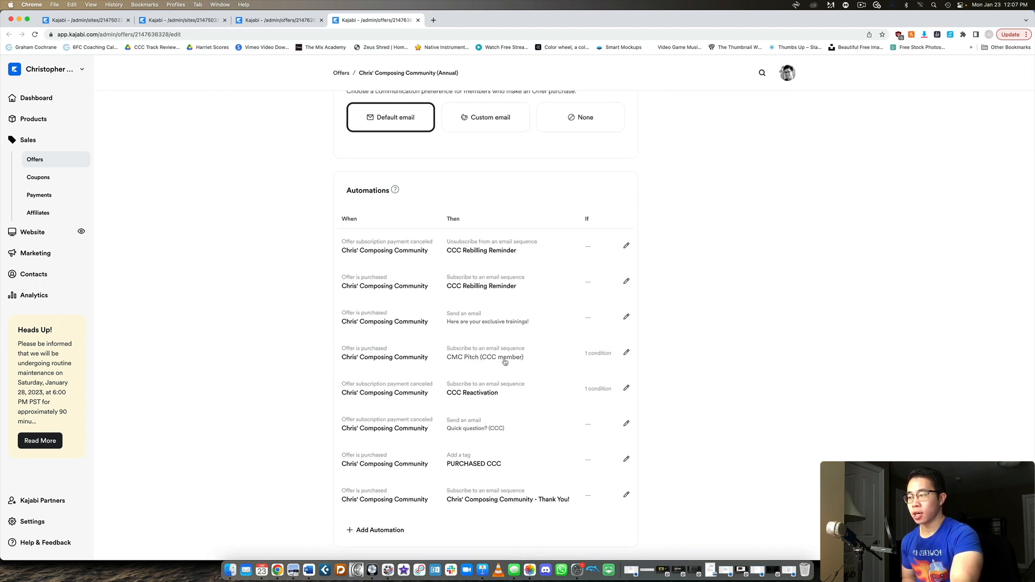
pyautogui.moveTo(454, 345)
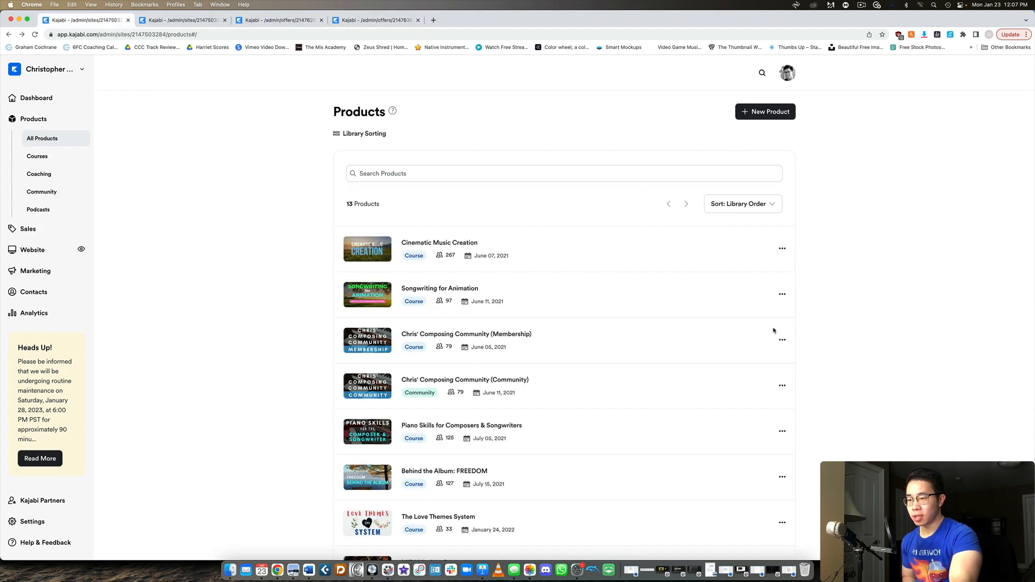
# Step: Preview the Membership course as a member, showing its welcome video and module menu
pyautogui.click(782, 340)
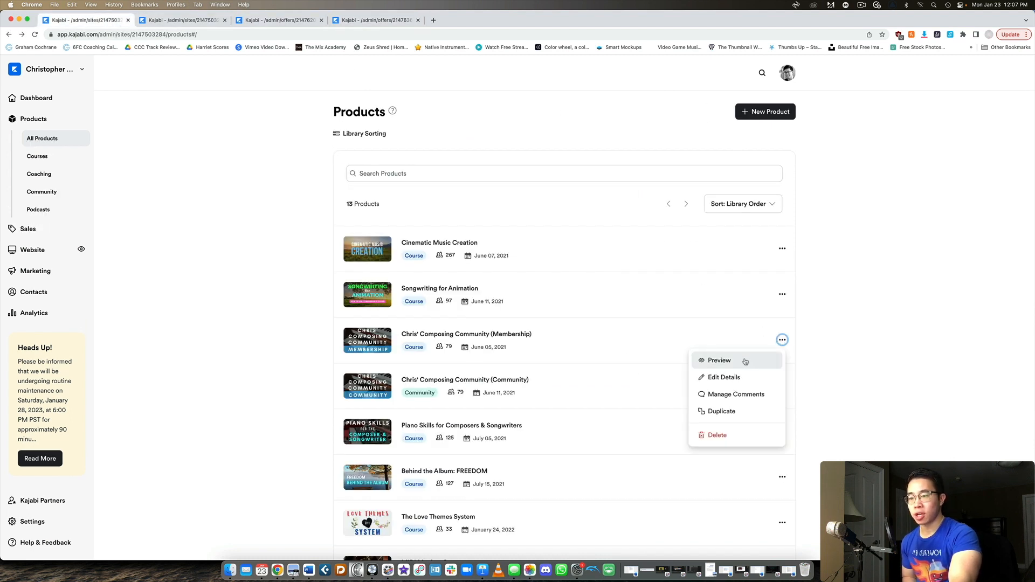
pyautogui.click(719, 361)
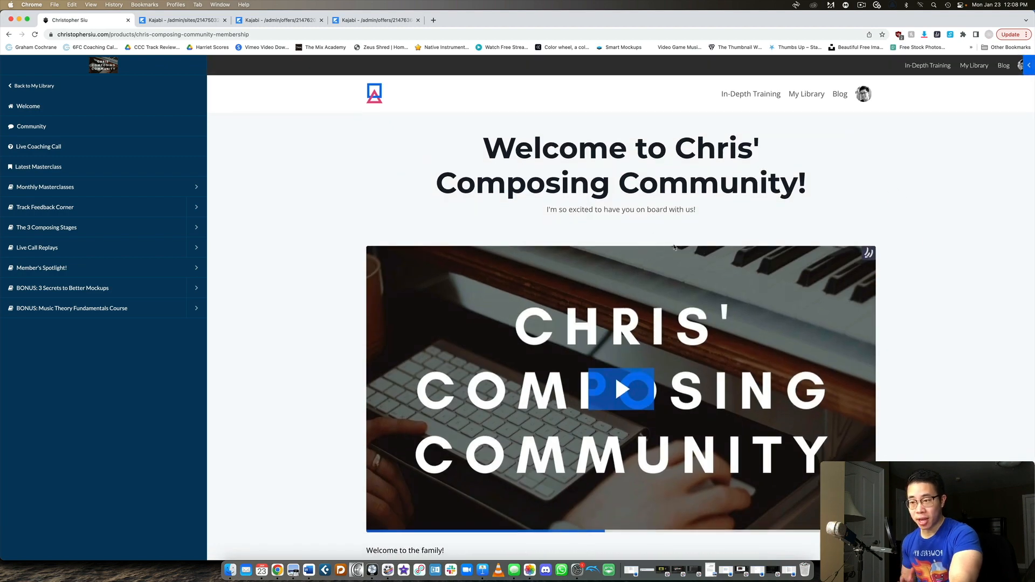
pyautogui.scroll(-3)
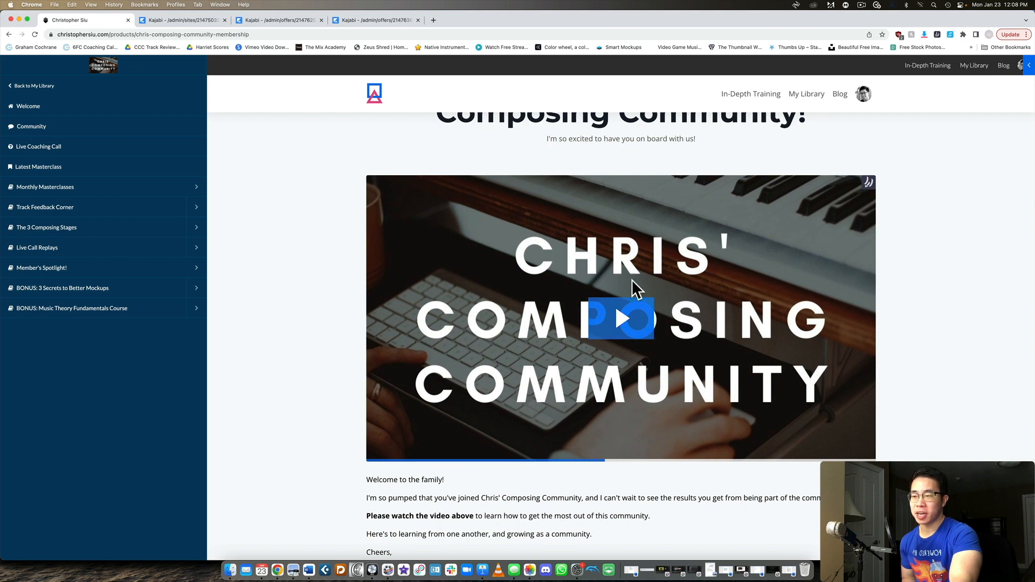
# Step: Enter the community from the member course and view its Feed of posts
pyautogui.click(619, 319)
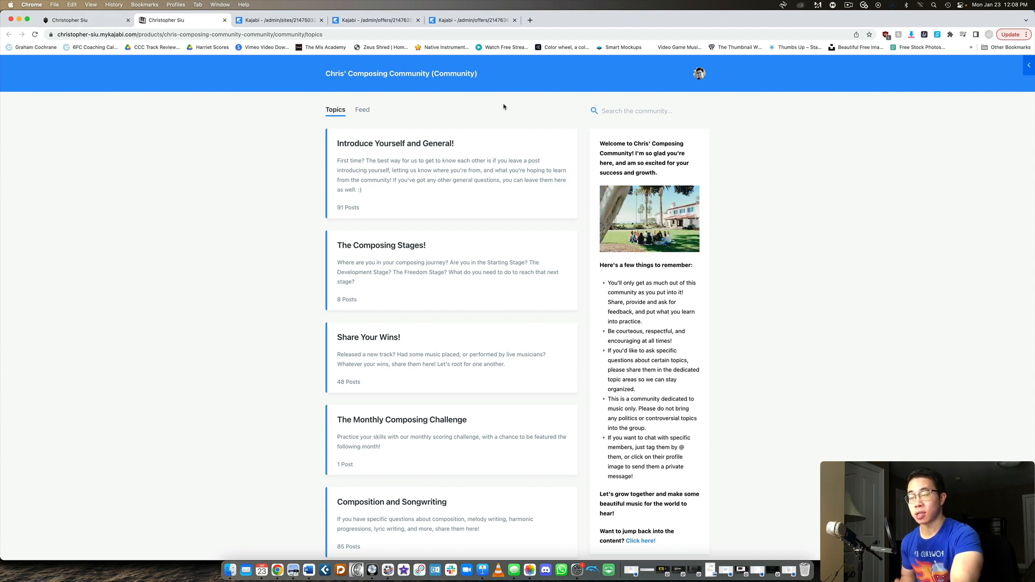
pyautogui.moveTo(507, 106)
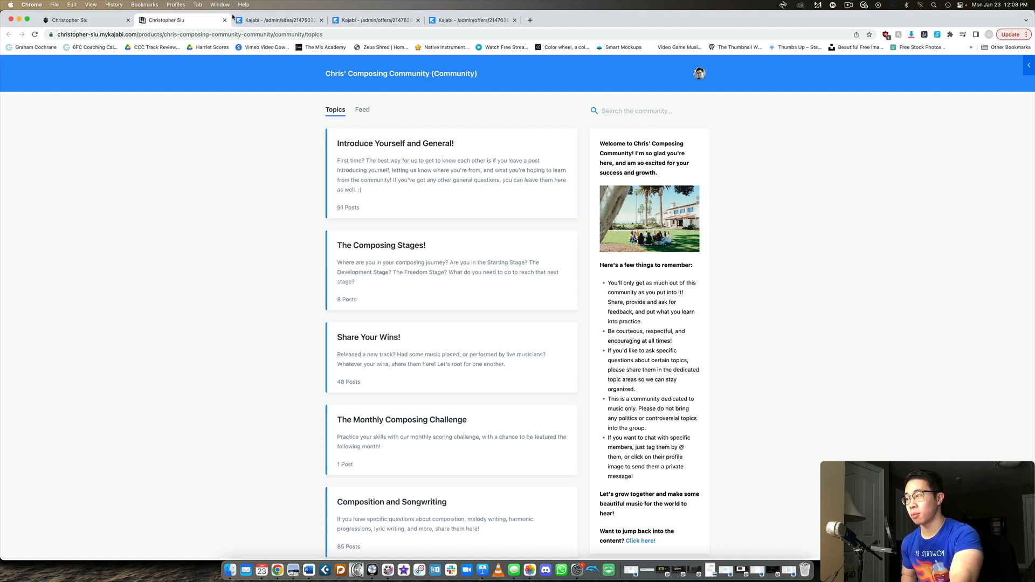
pyautogui.scroll(-3)
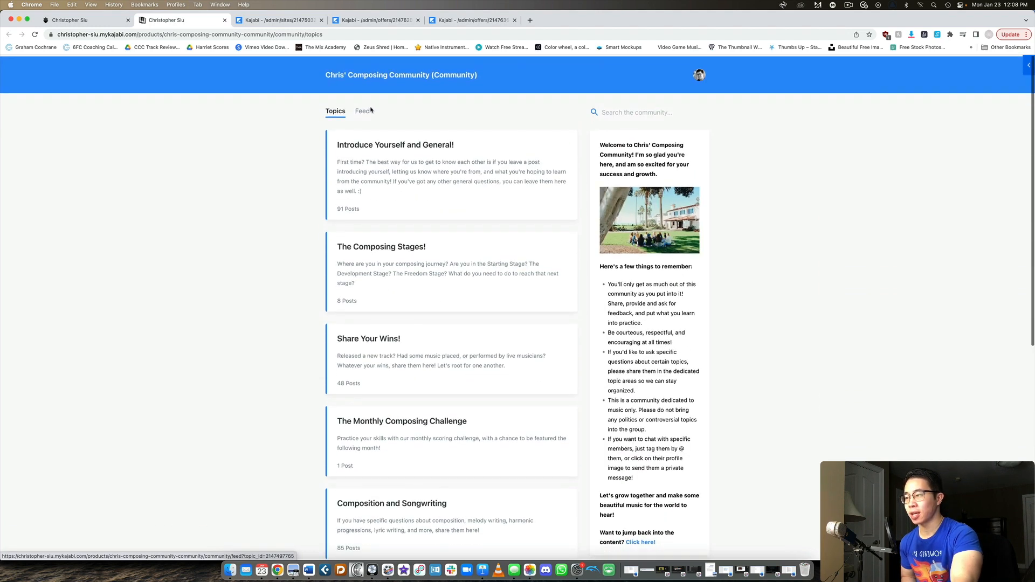
pyautogui.click(362, 110)
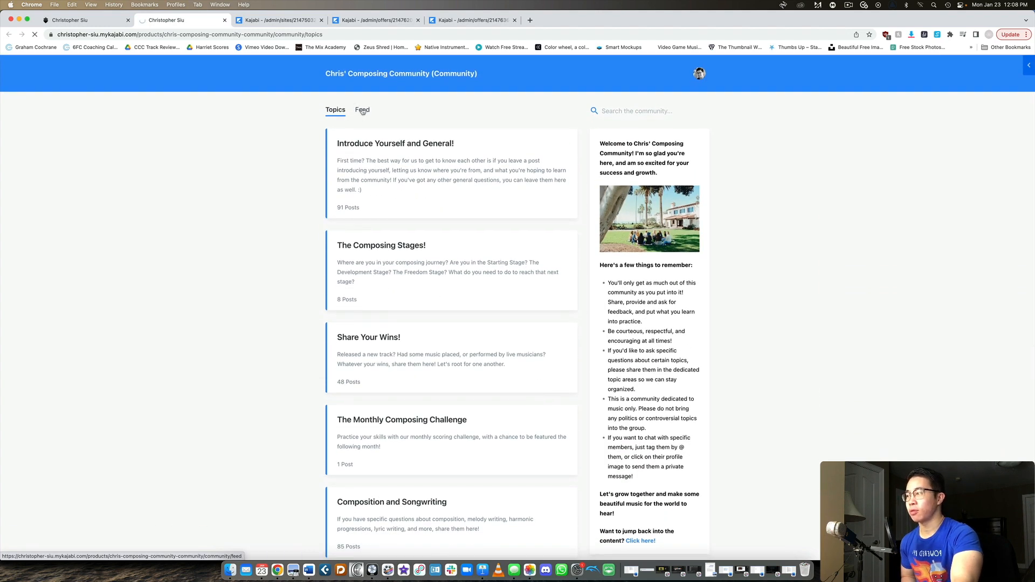
# Step: Read the Zoom Meeting Info post about the January 25th call and its 75 comments, then return to the course menu
pyautogui.click(362, 109)
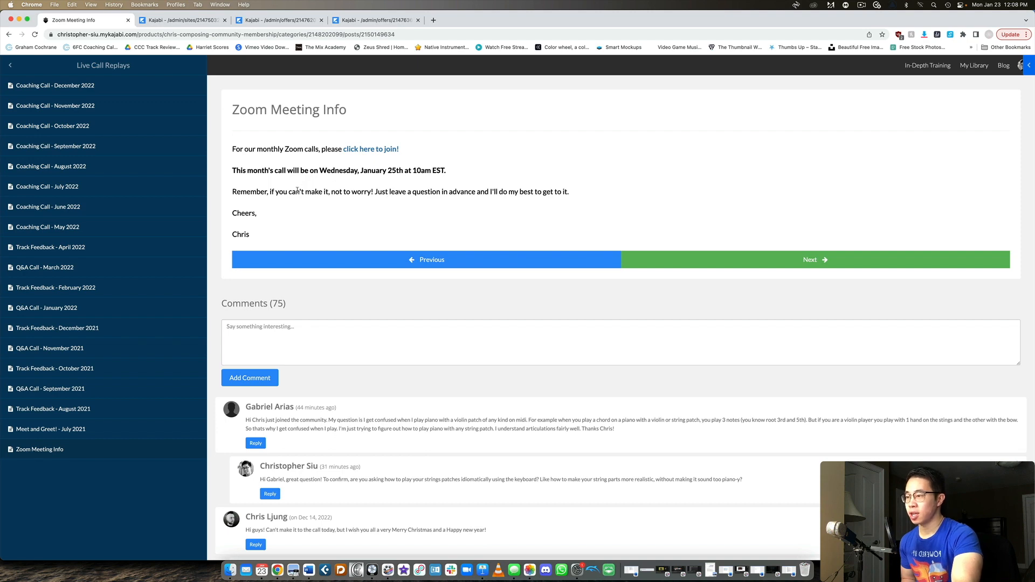
pyautogui.moveTo(232, 191); pyautogui.dragTo(251, 234)
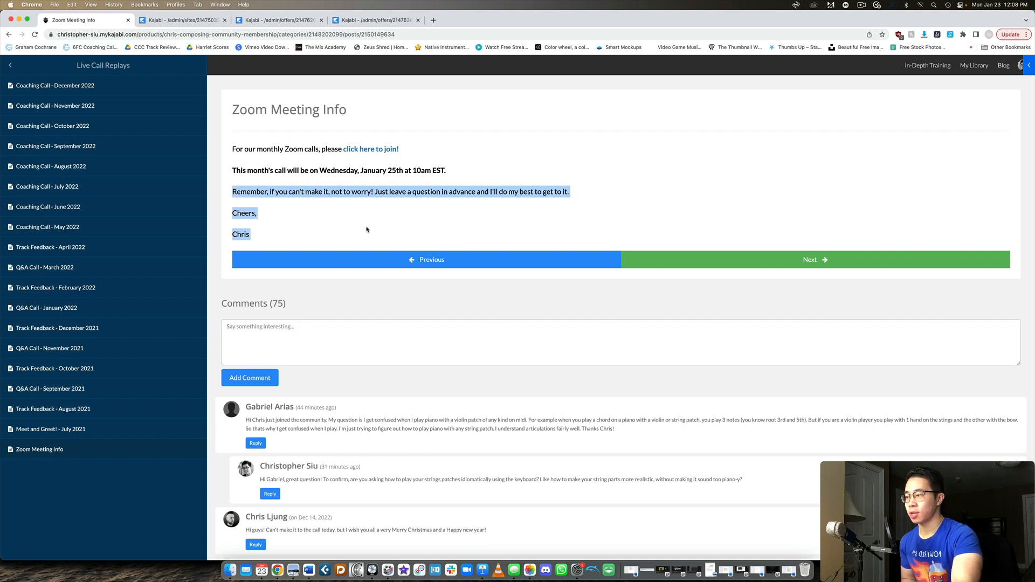
pyautogui.scroll(-3)
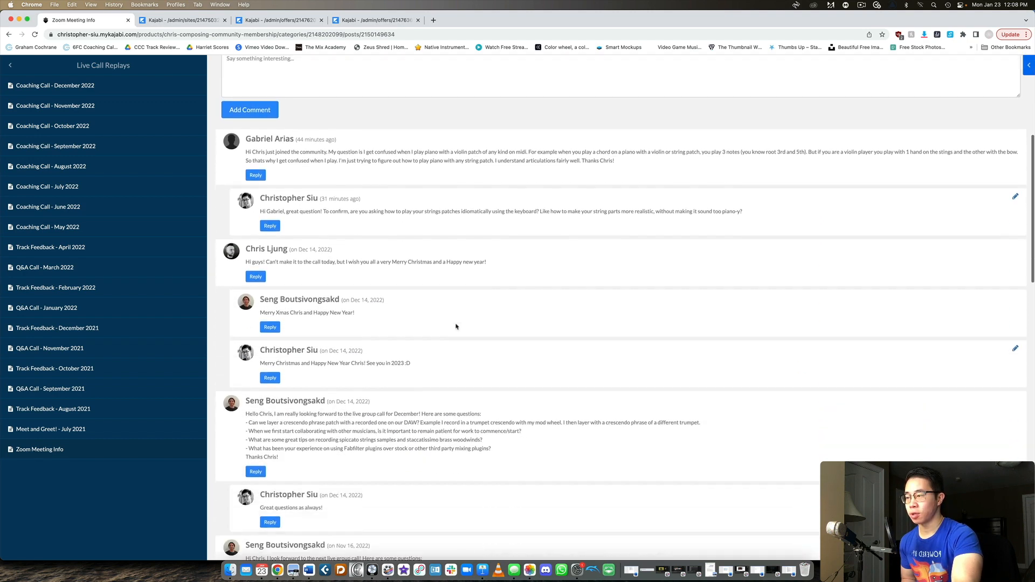
pyautogui.scroll(3)
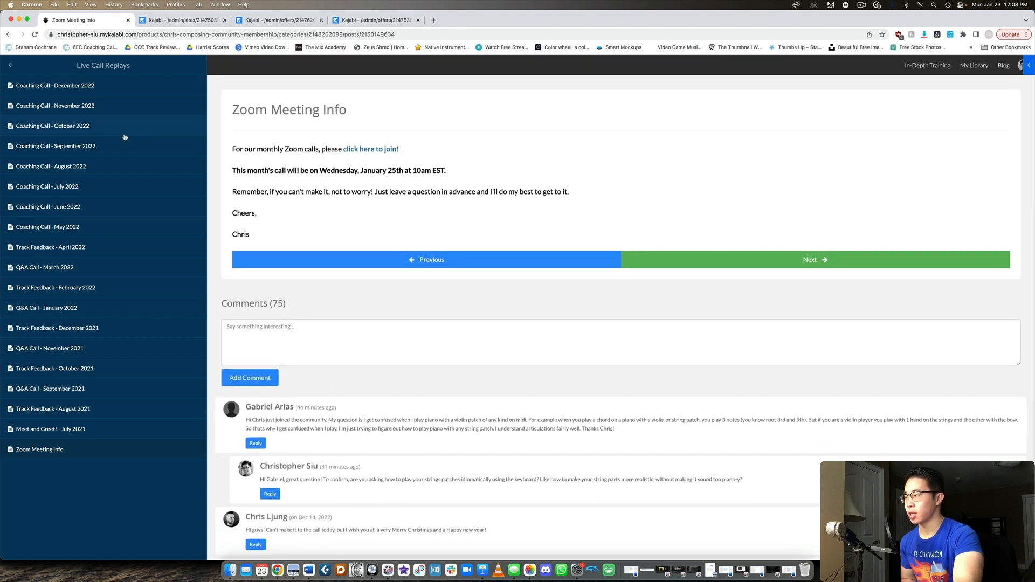
pyautogui.click(9, 65)
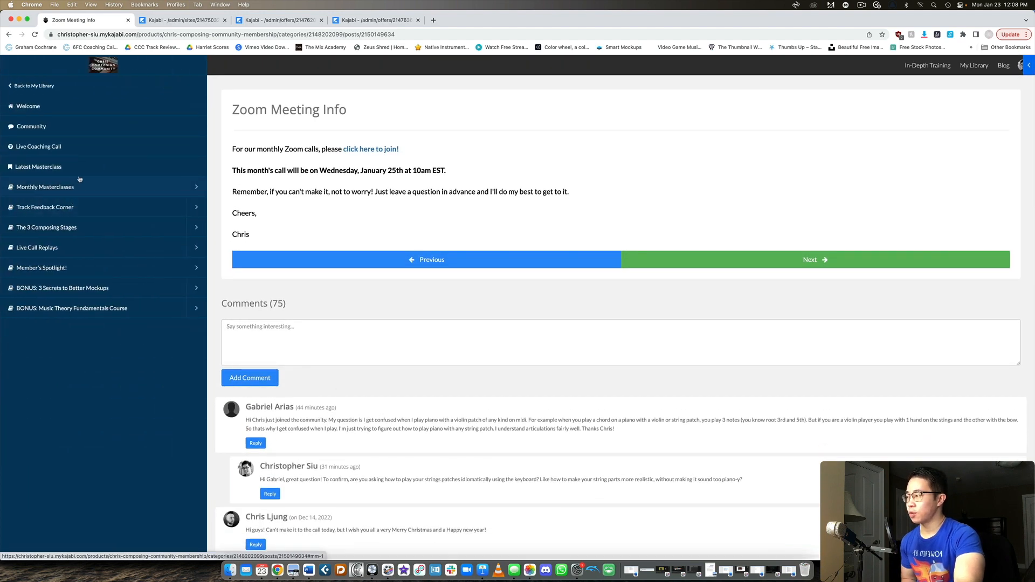
# Step: View the How To Create An Album - Start to Finish lesson under Composition, Songwriting, and Analysis masterclasses
pyautogui.click(45, 188)
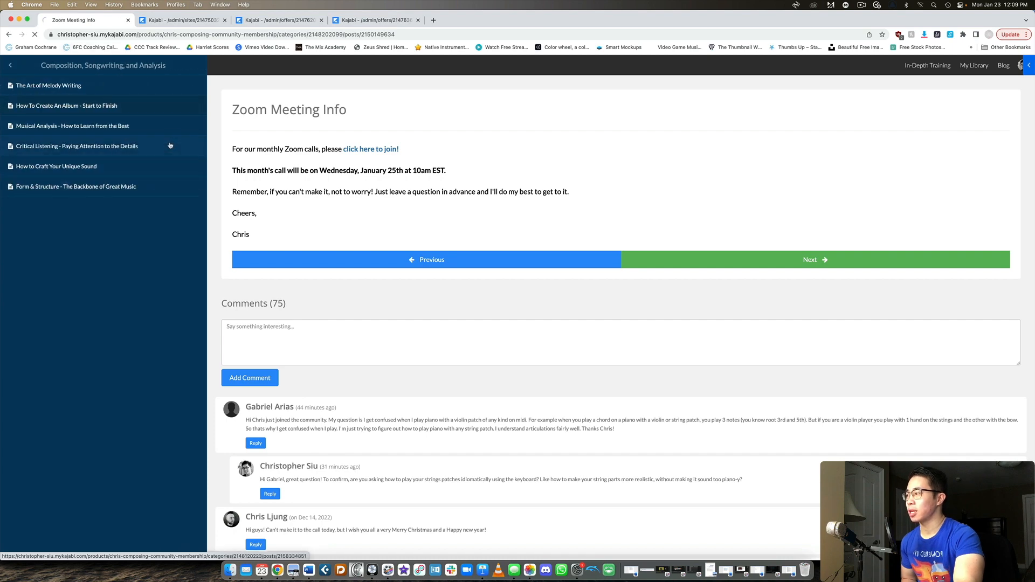
pyautogui.click(65, 106)
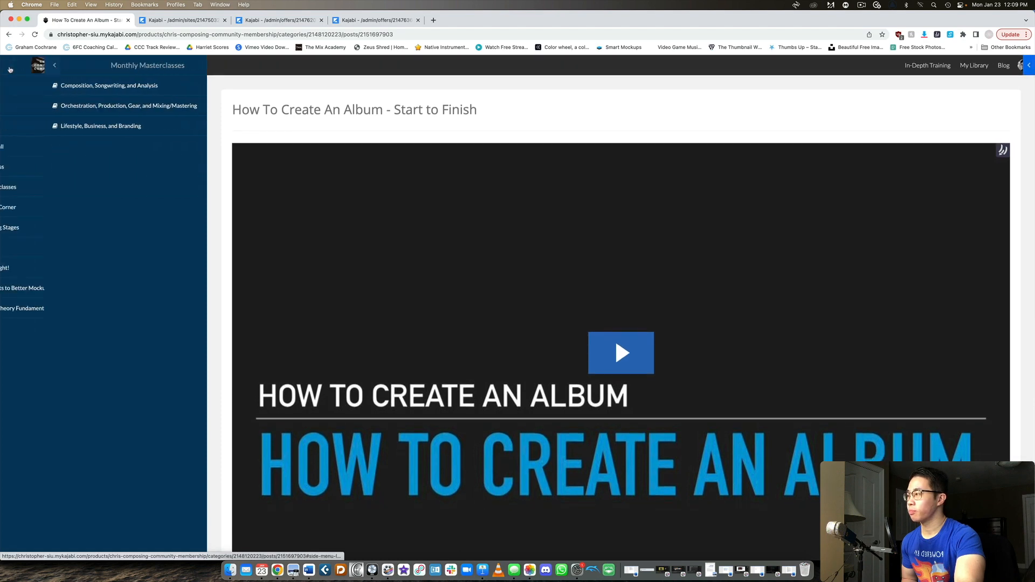
pyautogui.click(55, 65)
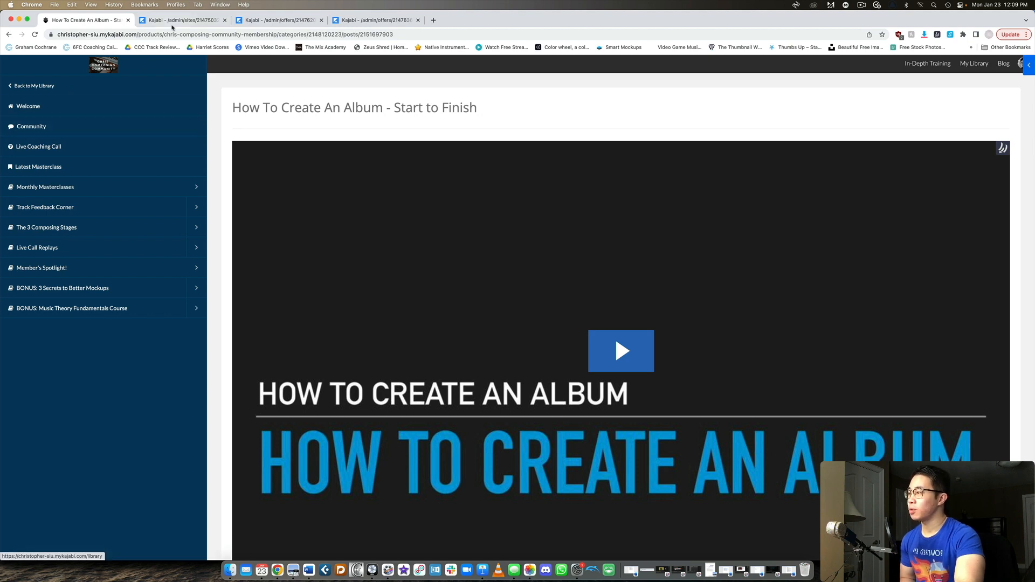
# Step: From the community topics tab, follow the sidebar 'Click here!' link back into the membership course
pyautogui.click(178, 20)
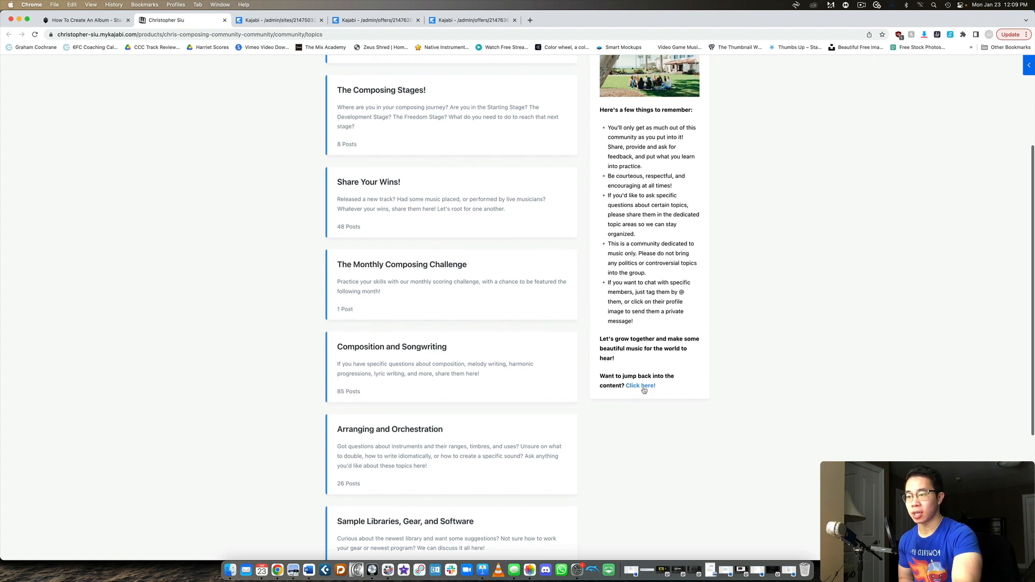
pyautogui.click(639, 386)
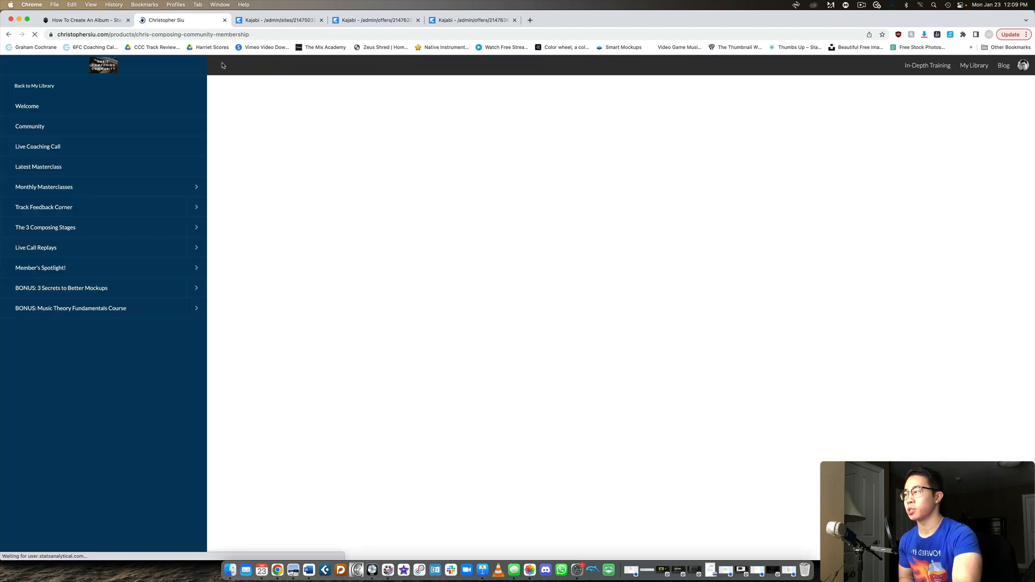